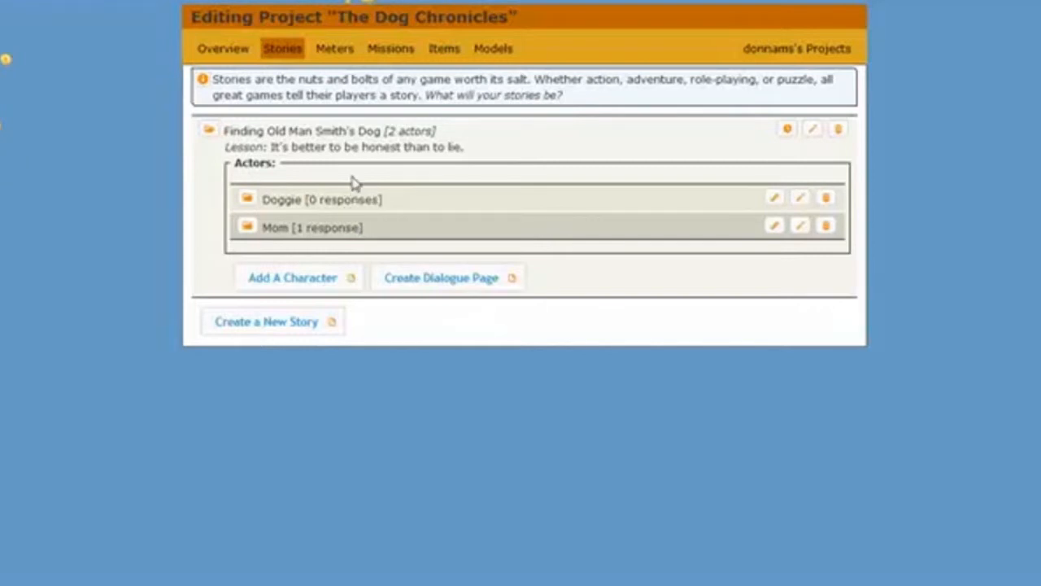
mouse_move(411, 199)
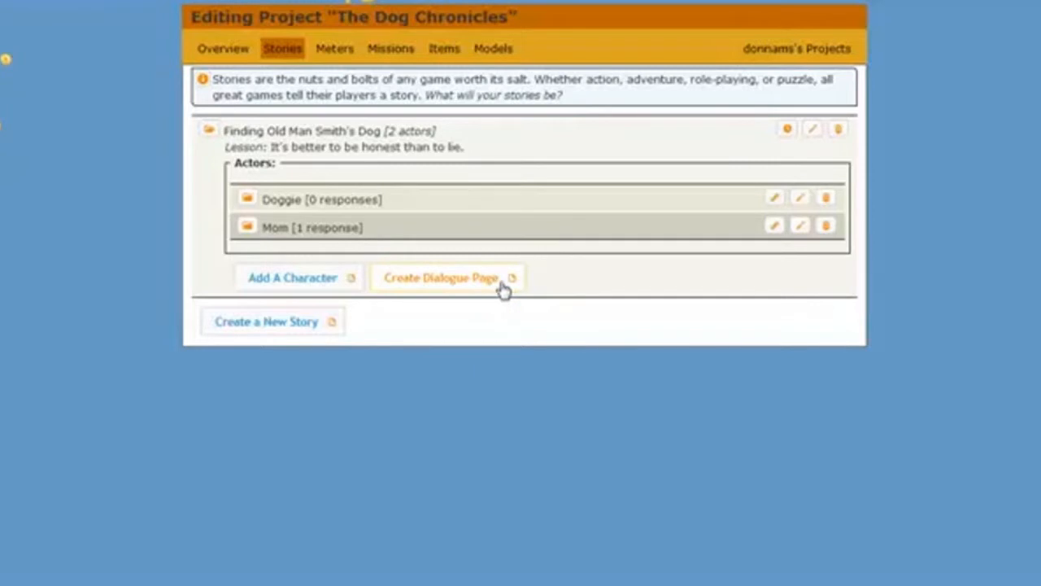
mouse_move(496, 279)
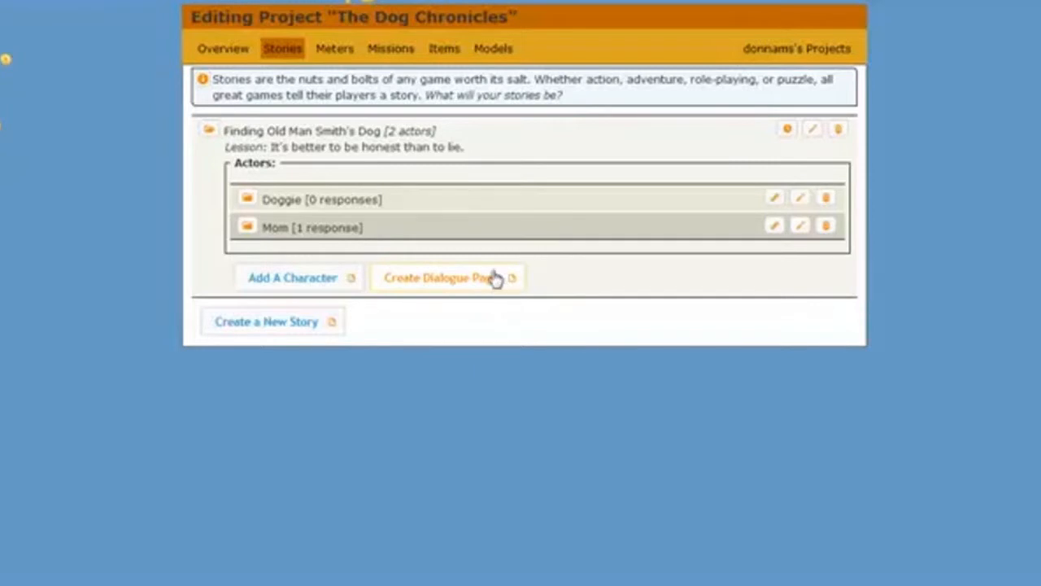
mouse_move(496, 281)
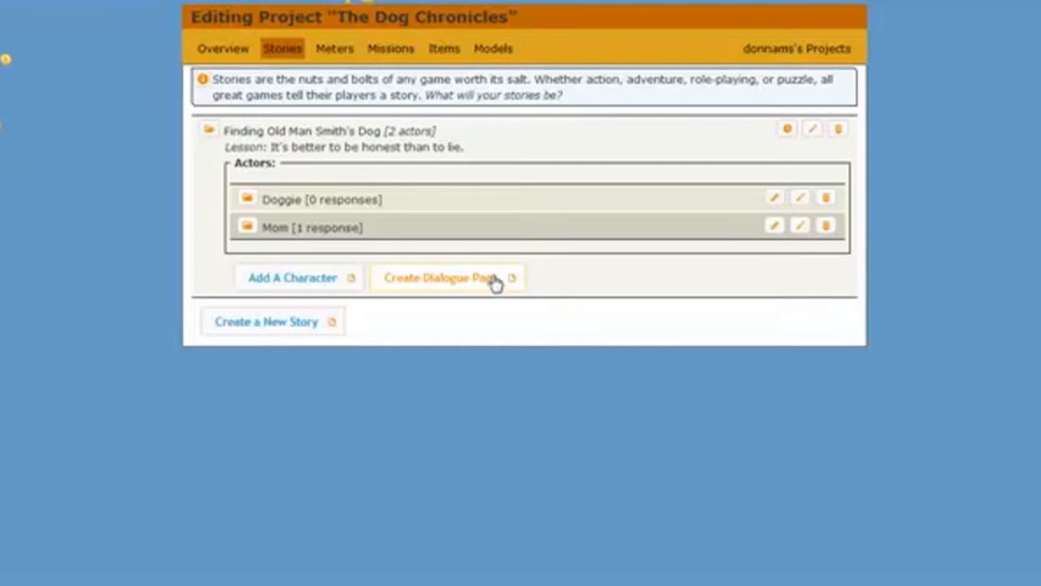
mouse_move(436, 290)
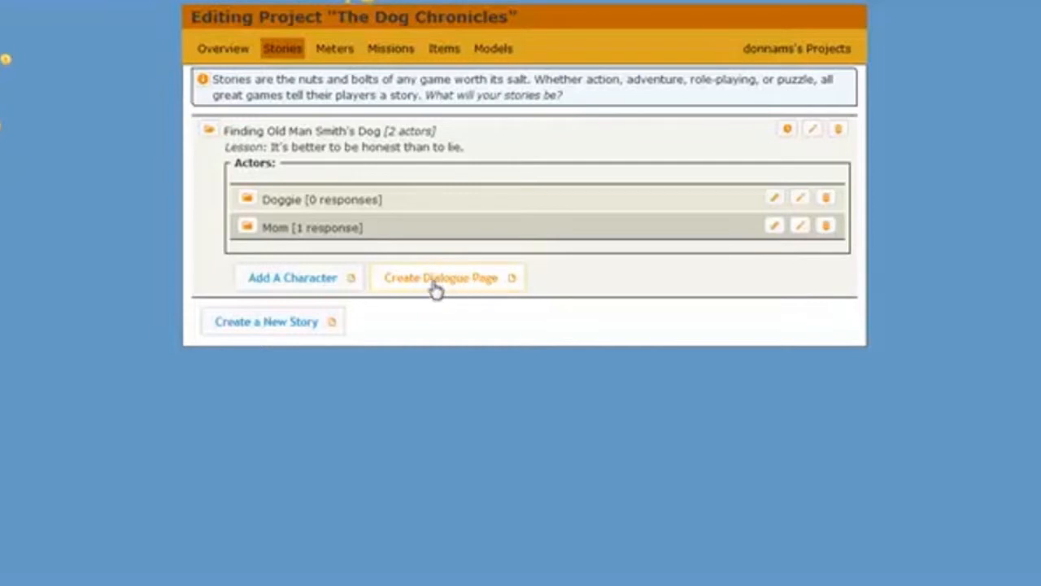
Step: Create a new dialogue page with the designer title 'Doggie Action Scene'
left_click(441, 277)
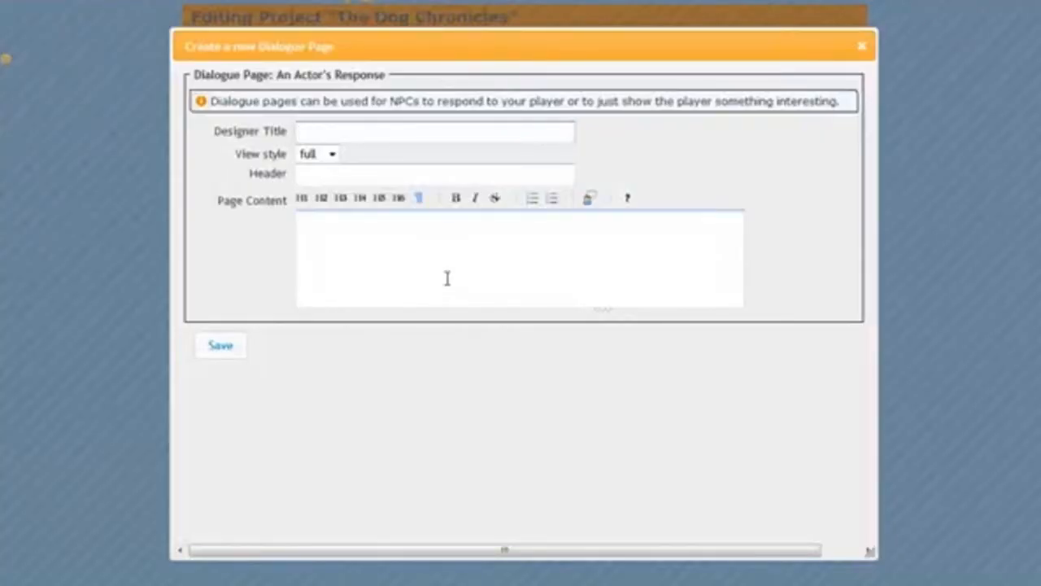
left_click(435, 131)
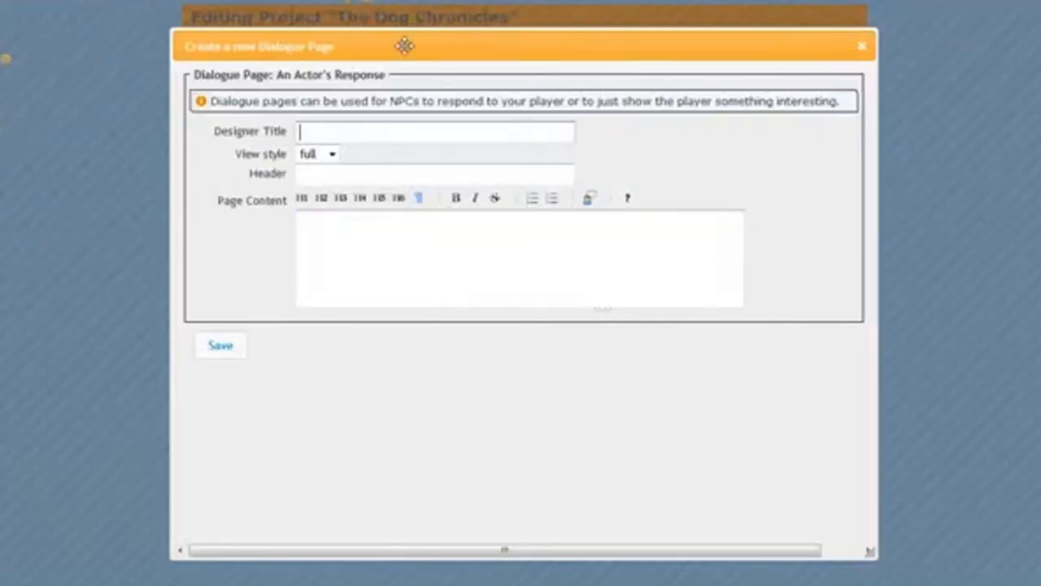
mouse_move(655, 187)
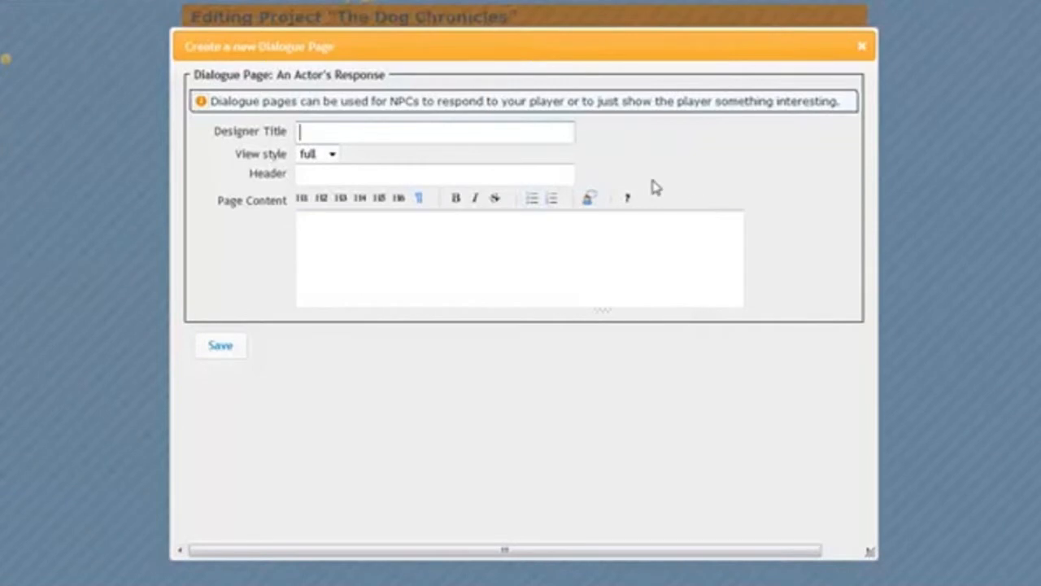
mouse_move(552, 163)
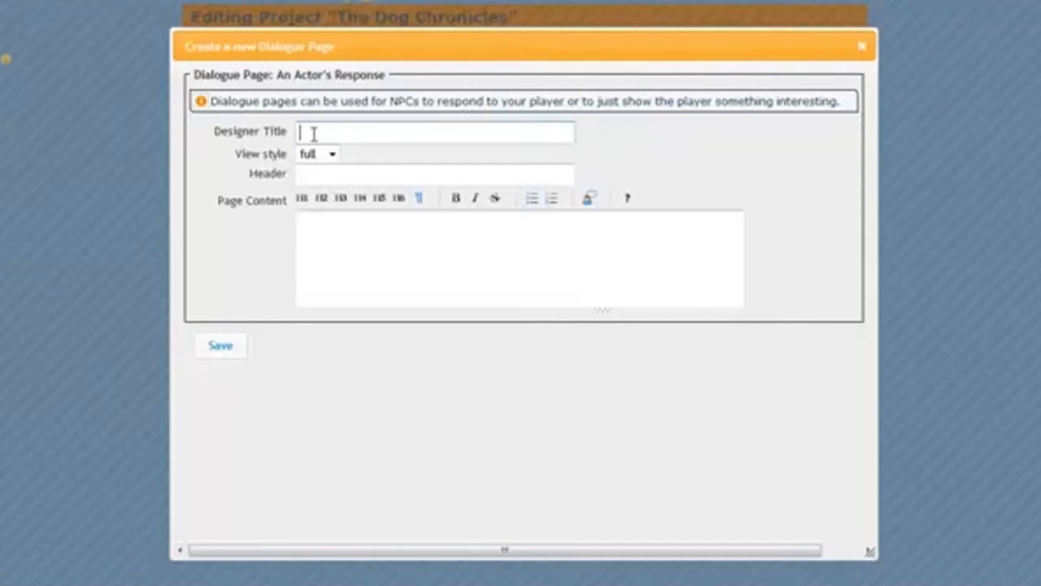
type("Doggie Action Scene")
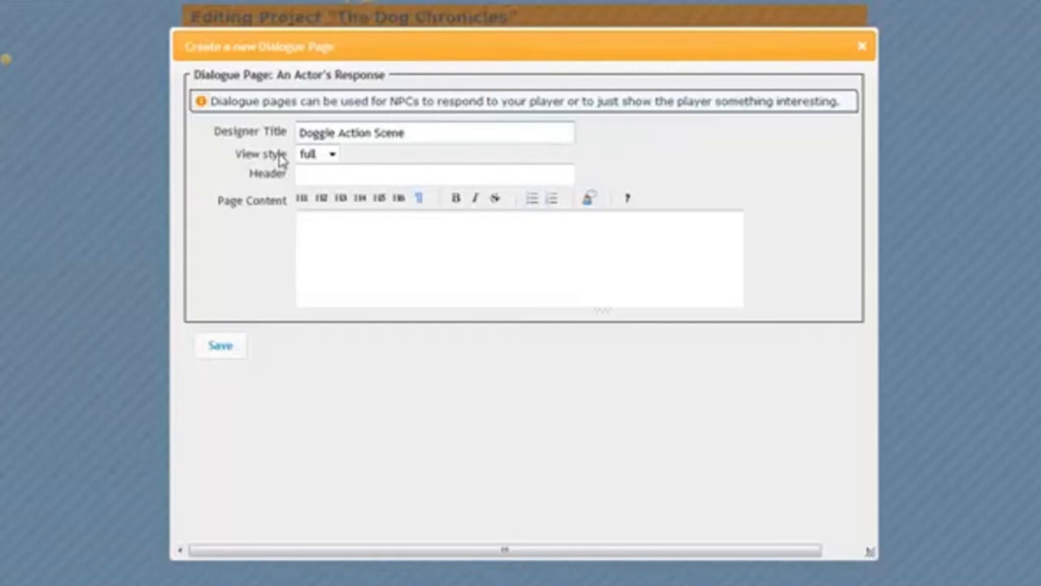
Step: Switch the Doggie Action Scene page's view style to 'side'
left_click(861, 45)
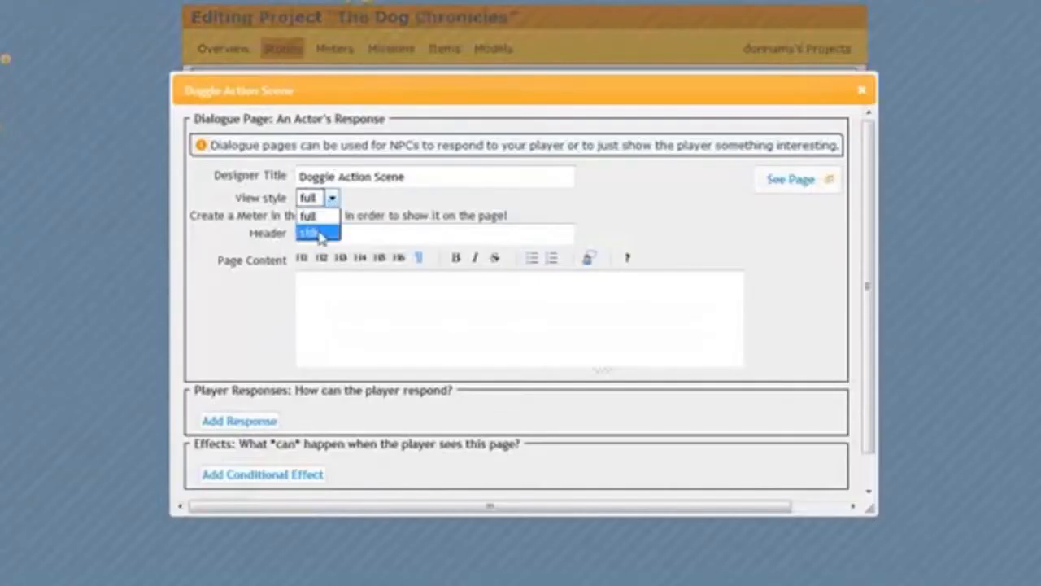
left_click(316, 234)
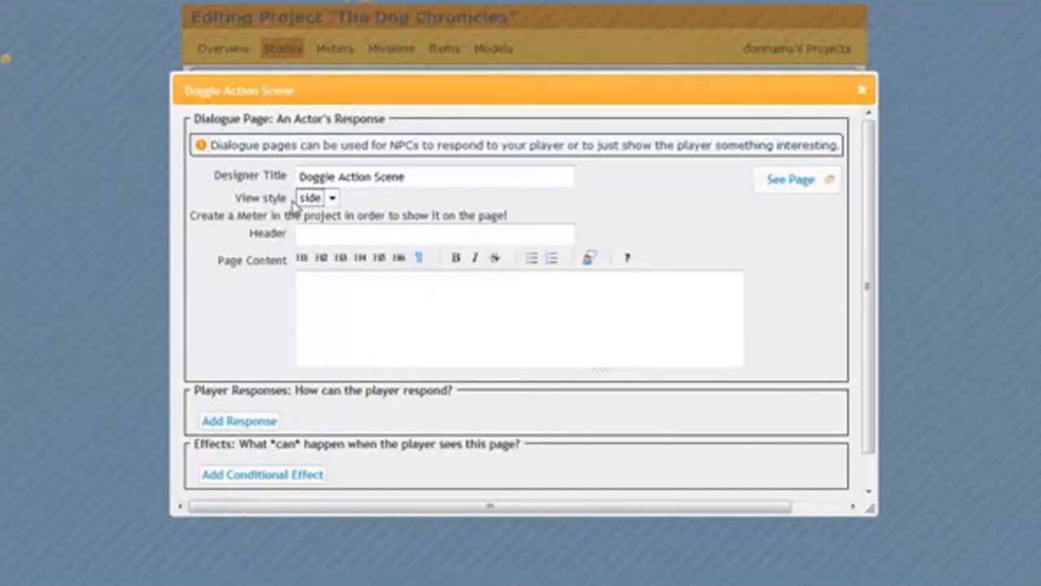
mouse_move(250, 248)
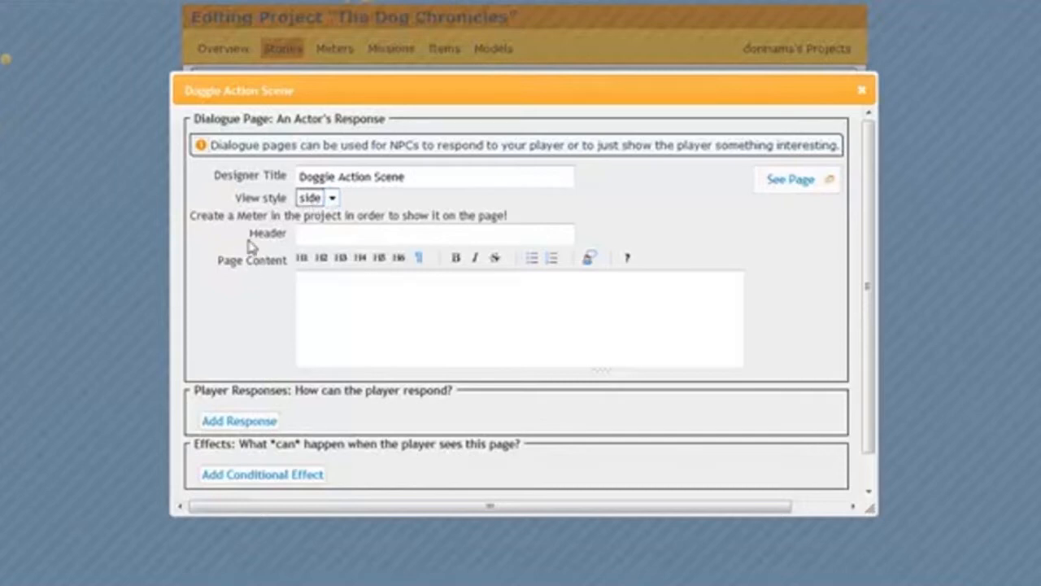
mouse_move(253, 244)
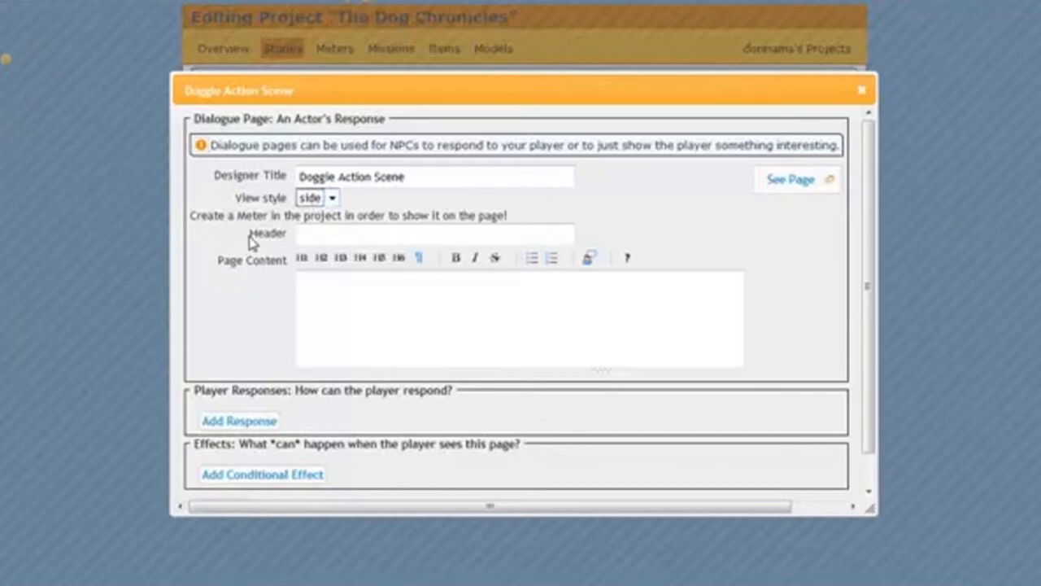
double_click(266, 234)
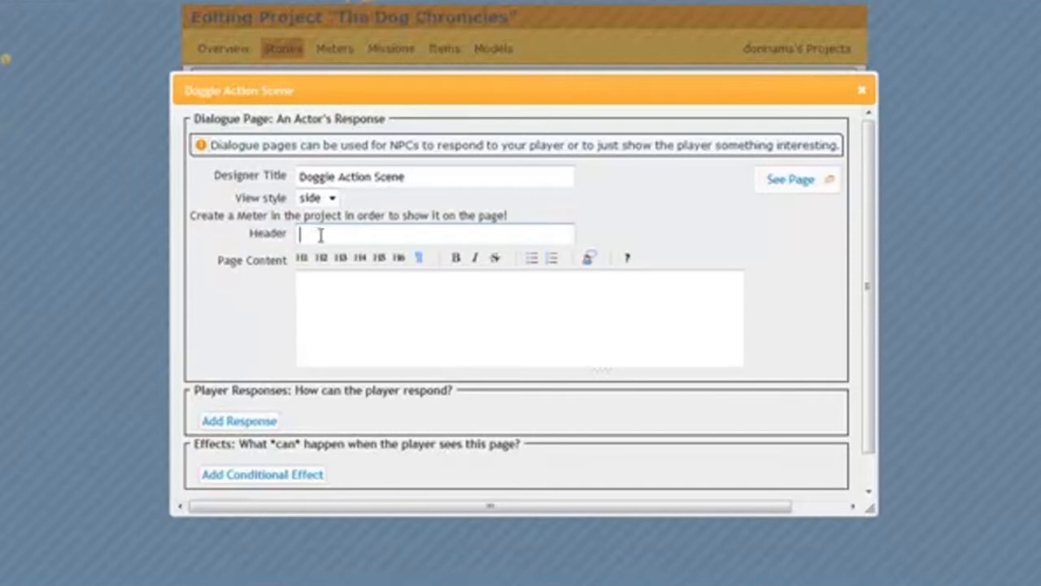
Step: Enter header 'Doggie' and paste "Chomp, chomp, chomp..." as the page content
type("D")
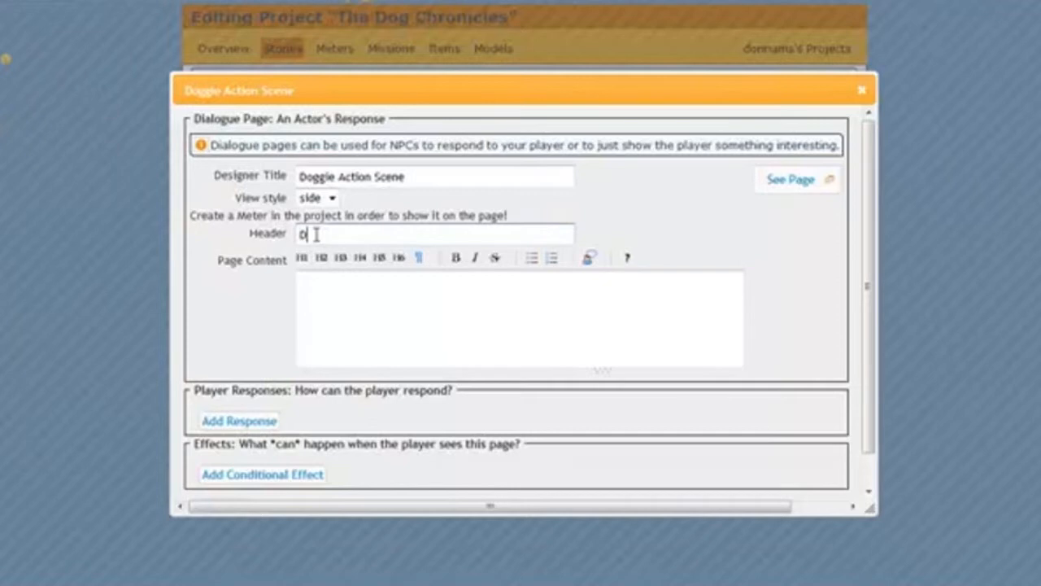
type("oggie")
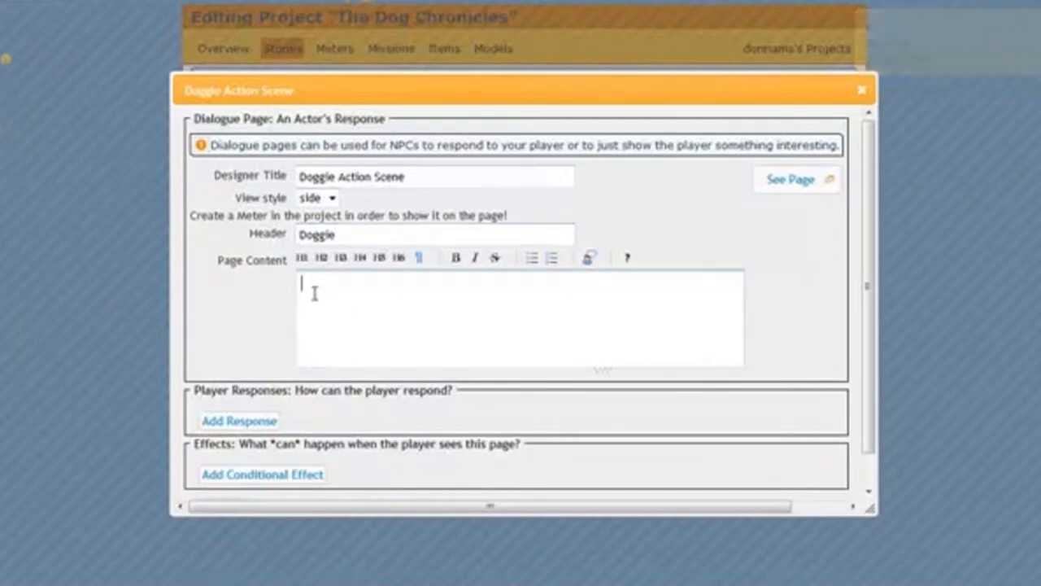
right_click(314, 293)
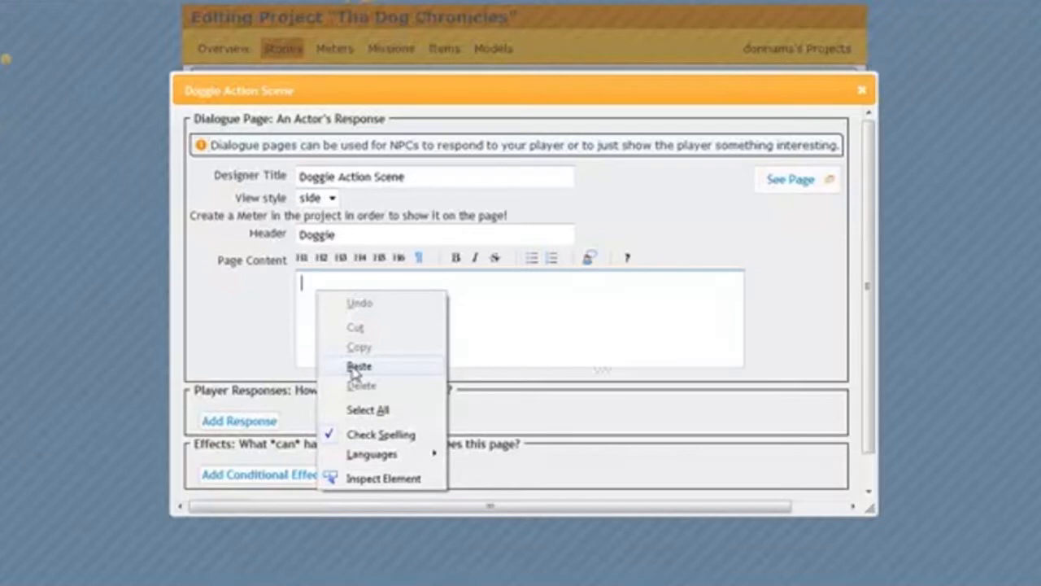
left_click(358, 365)
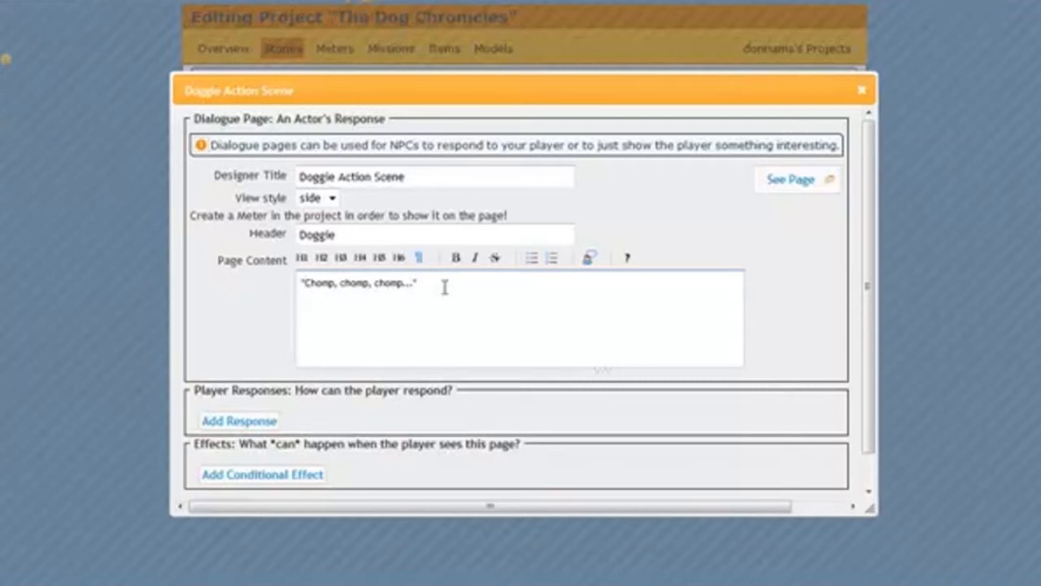
mouse_move(360, 321)
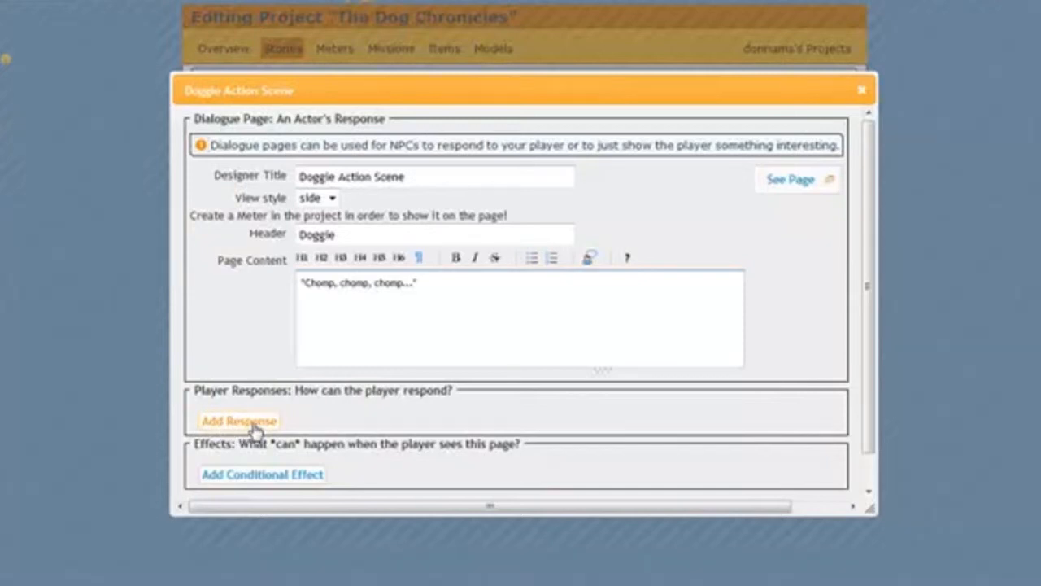
mouse_move(258, 431)
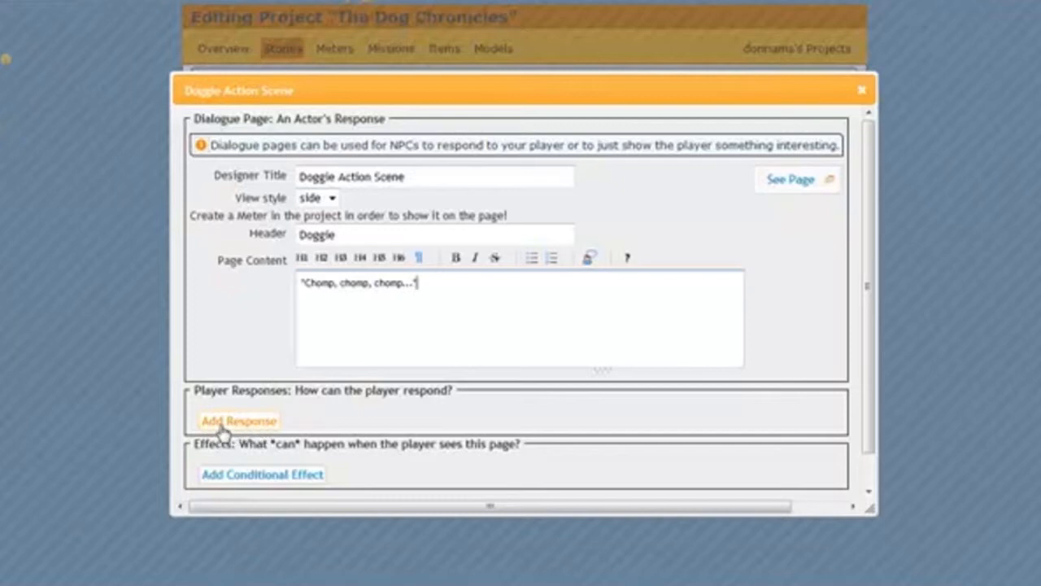
Step: Add a player response: 'Hope you like the steak, doggie. Oh, you must be thirsty. I will get you some water'
left_click(239, 420)
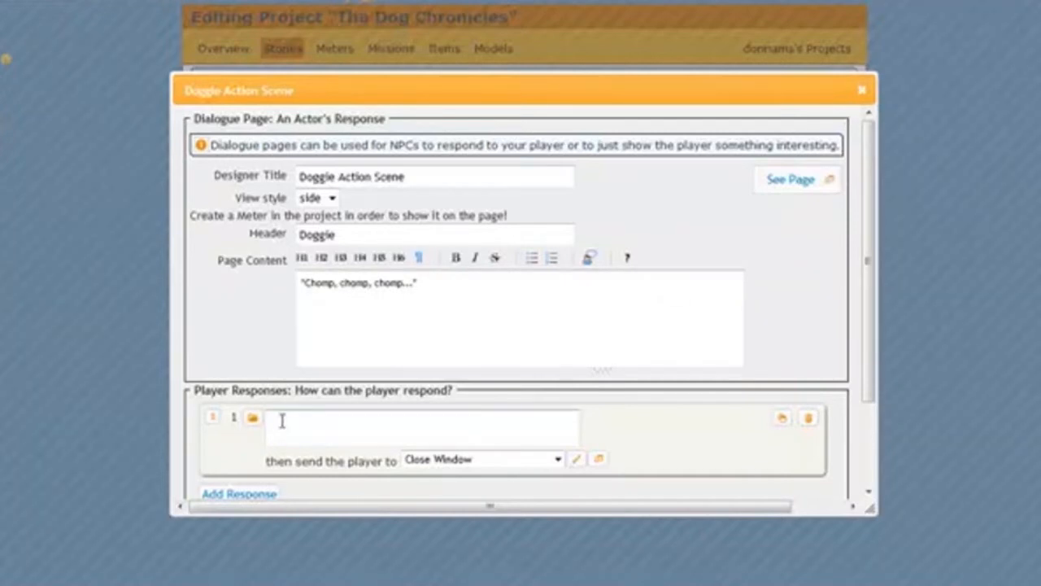
type("Hope you like the steak, doggie. Oh, you must be thirsty. I will get you some water")
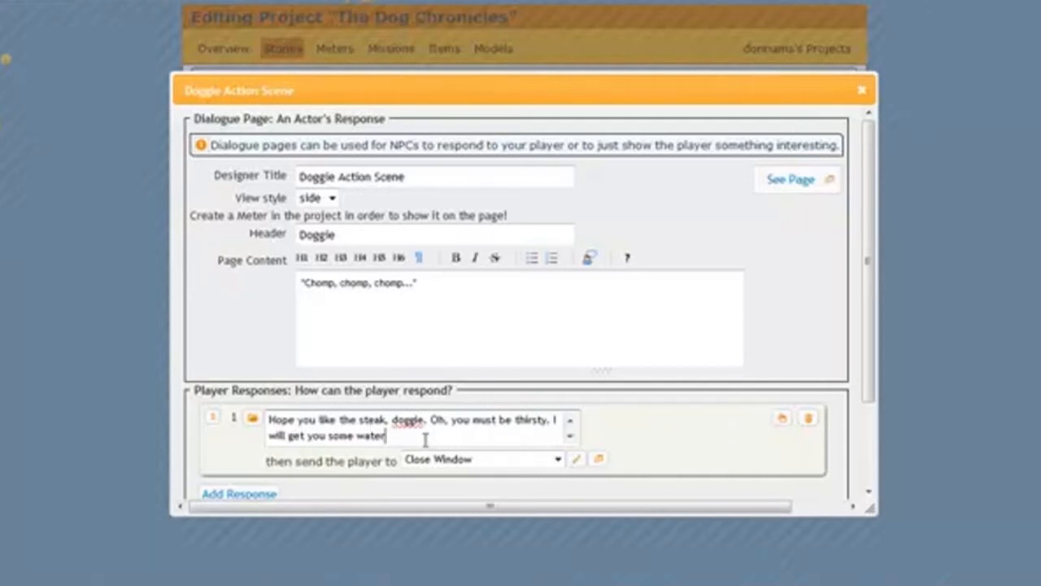
mouse_move(348, 454)
type("D")
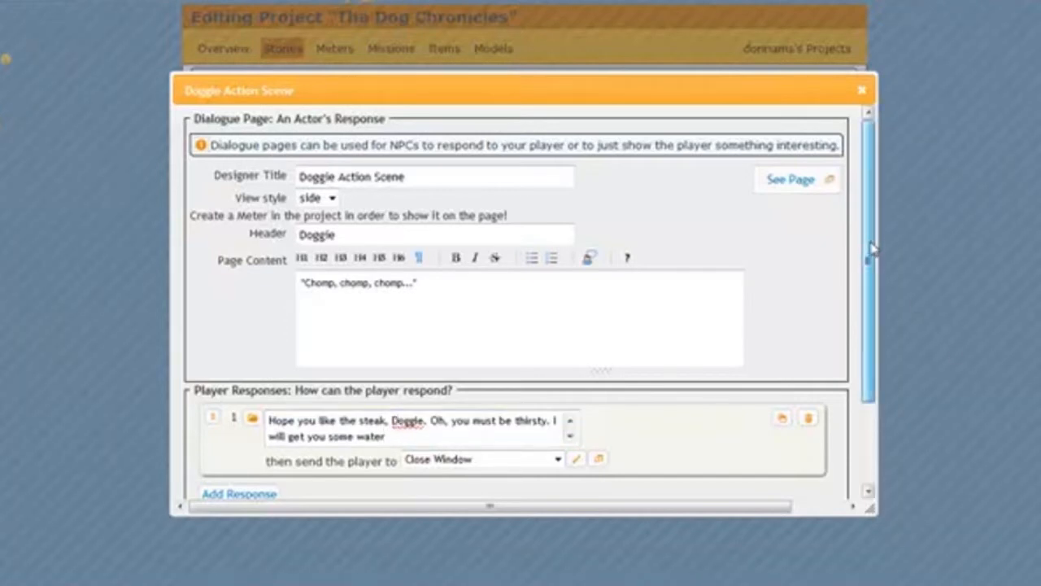
Step: Set the response's 'then send the player to' destination to 'Close Window / Go Home'
scroll("down", 3)
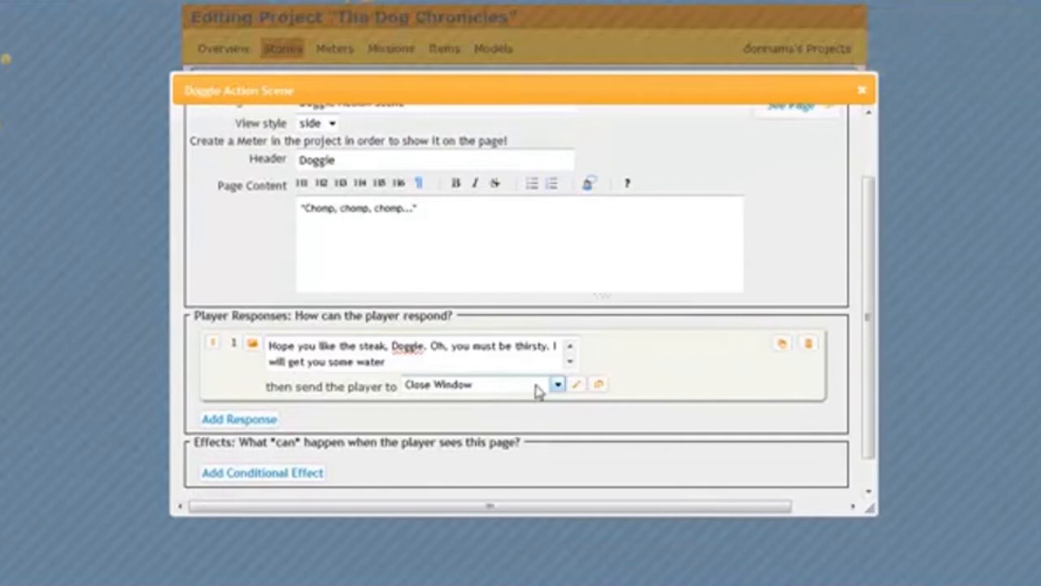
left_click(557, 383)
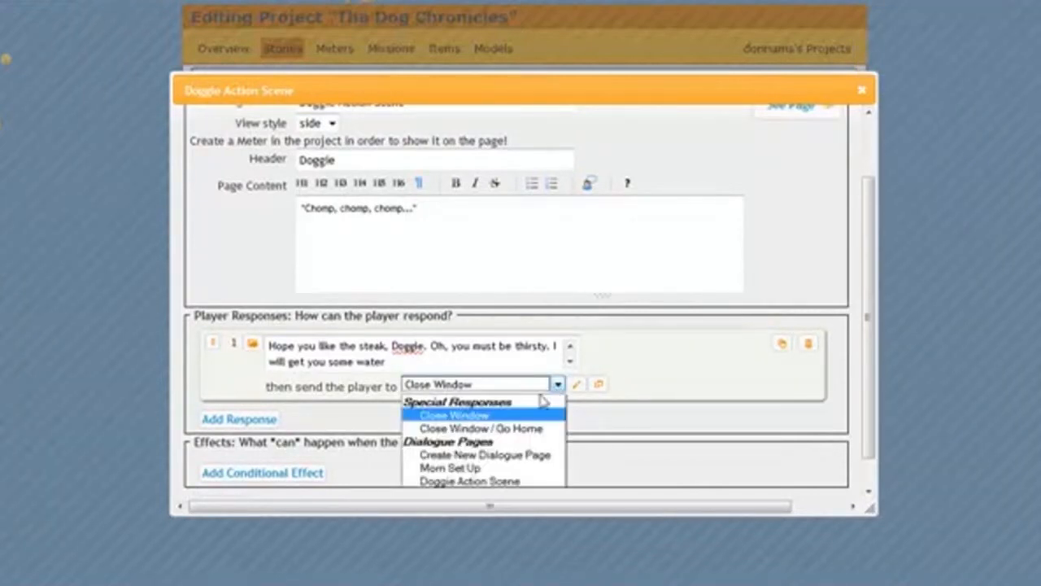
mouse_move(520, 428)
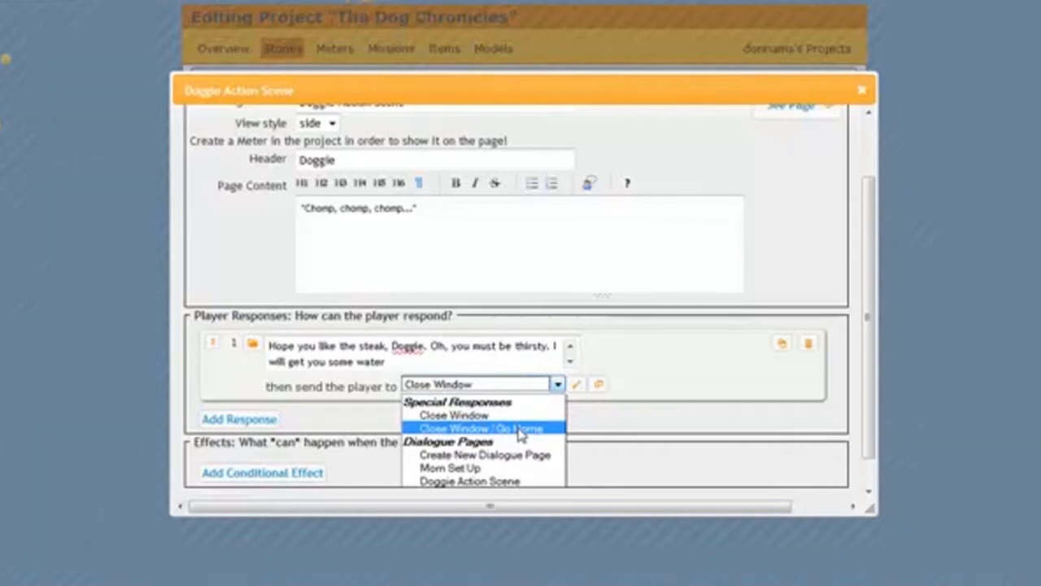
mouse_move(452, 415)
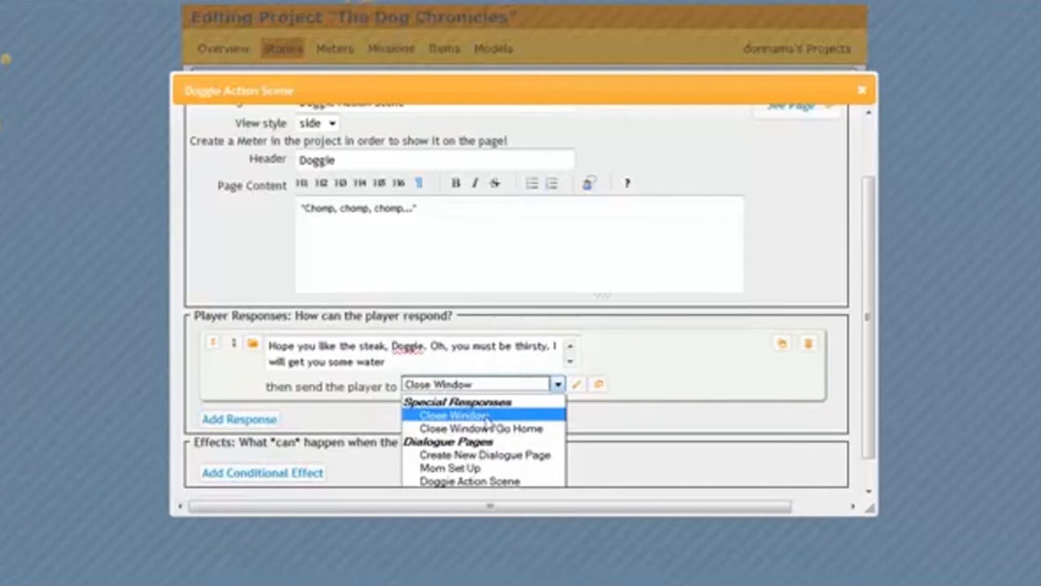
mouse_move(480, 428)
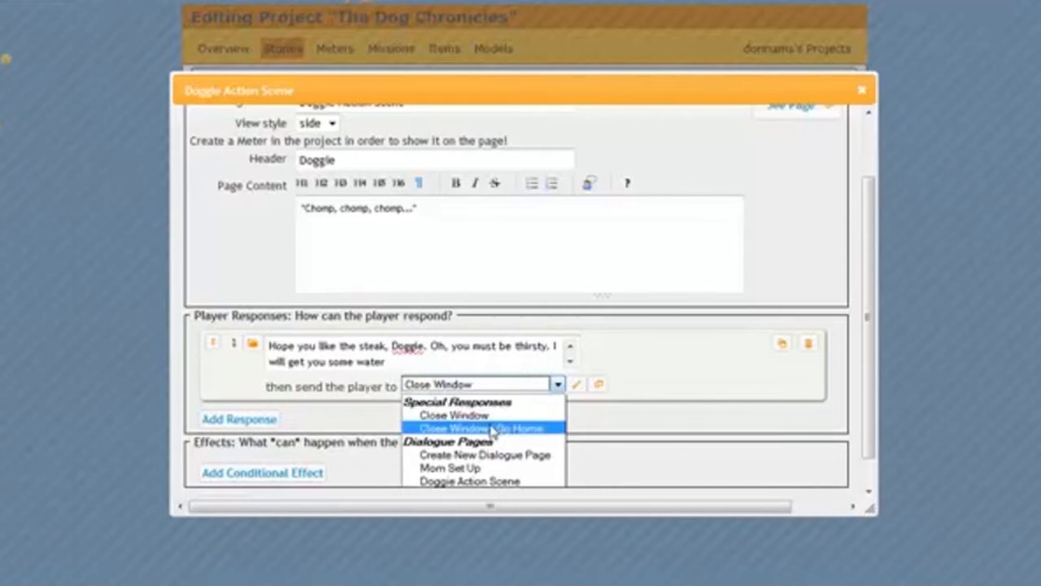
mouse_move(525, 431)
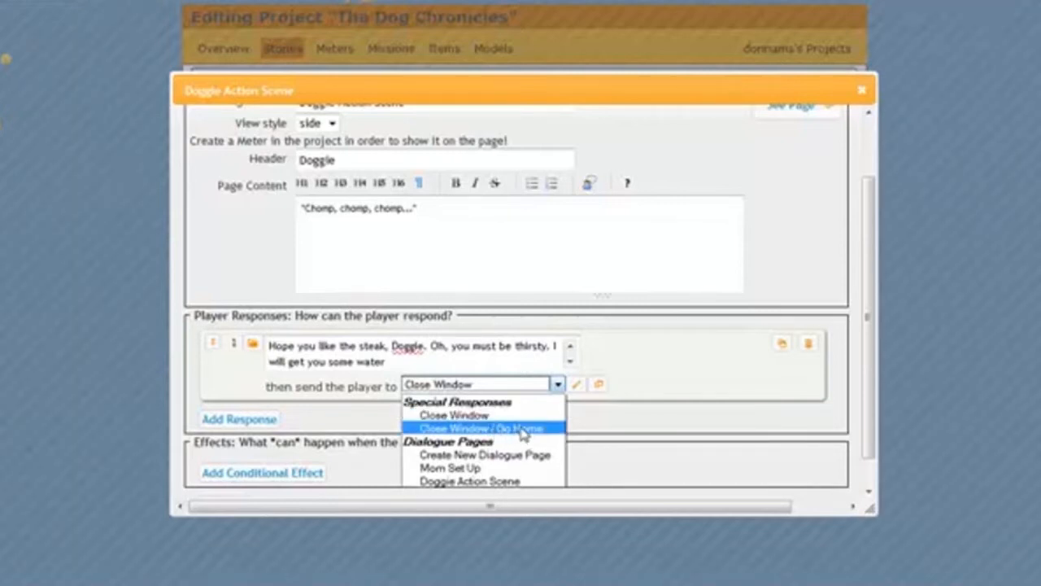
left_click(474, 427)
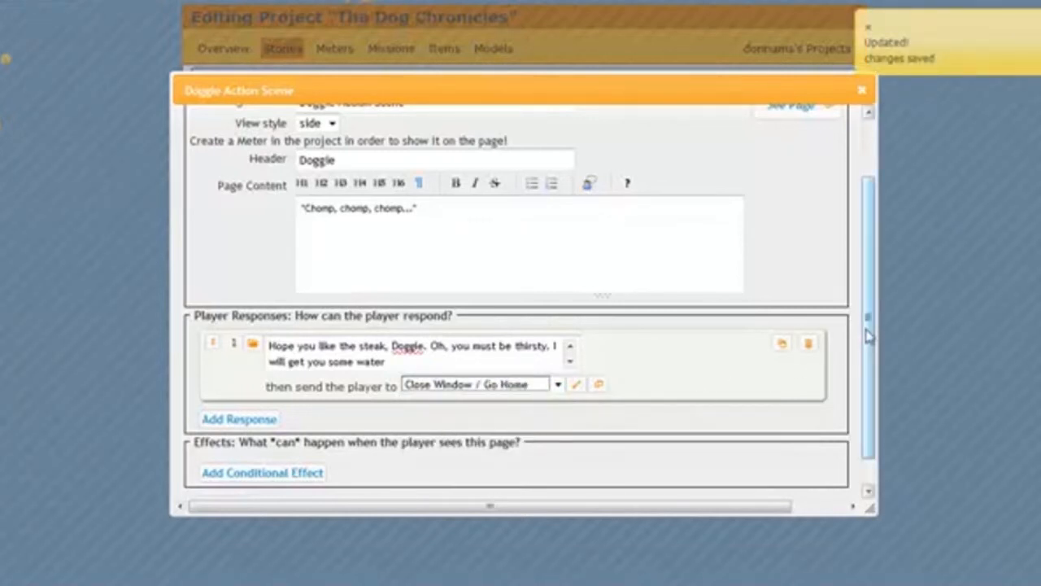
Step: Save the Doggie Action Scene page from the bottom of the form
scroll("down", 3)
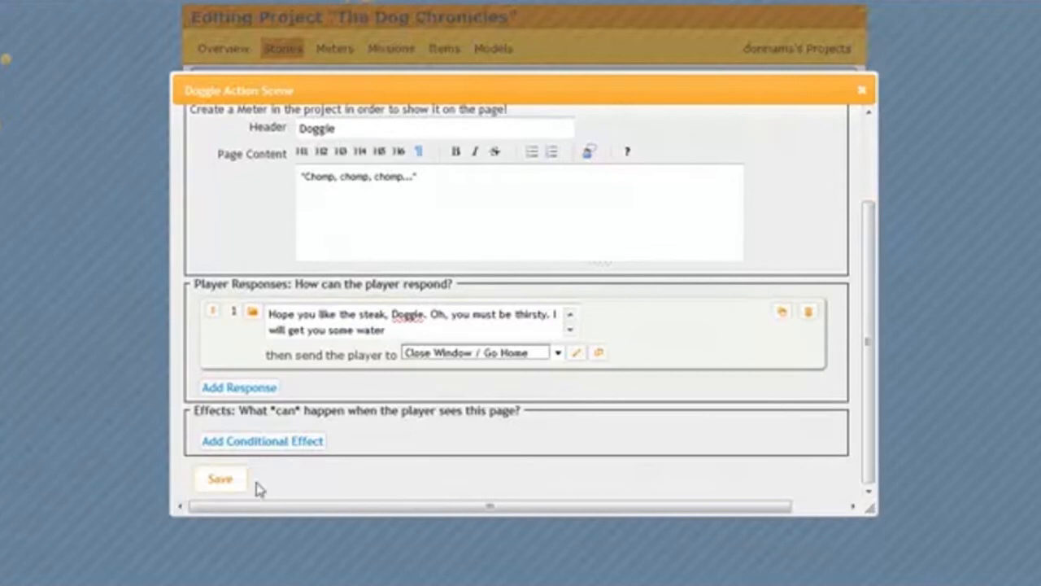
mouse_move(191, 292)
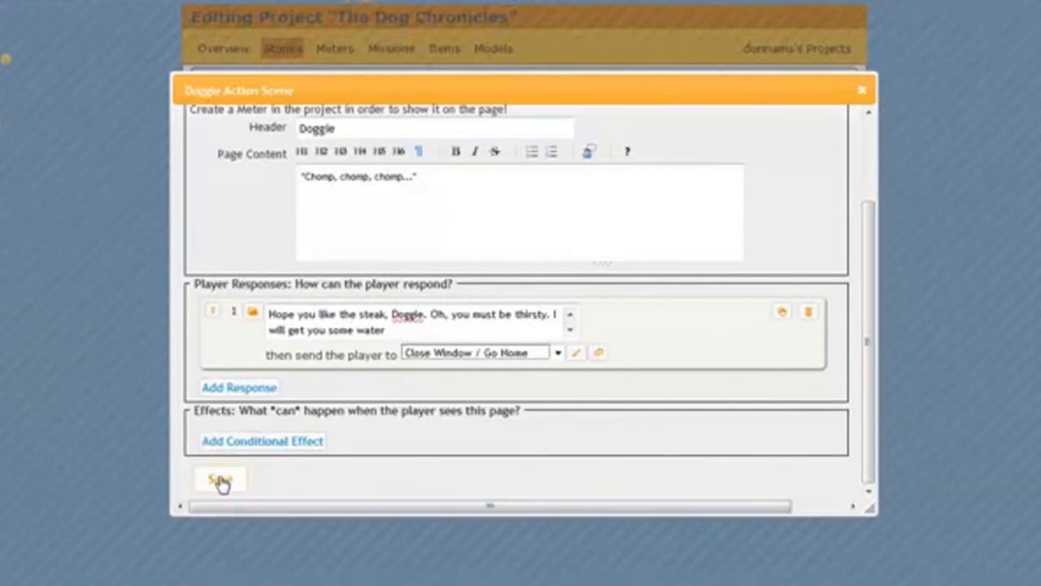
left_click(219, 479)
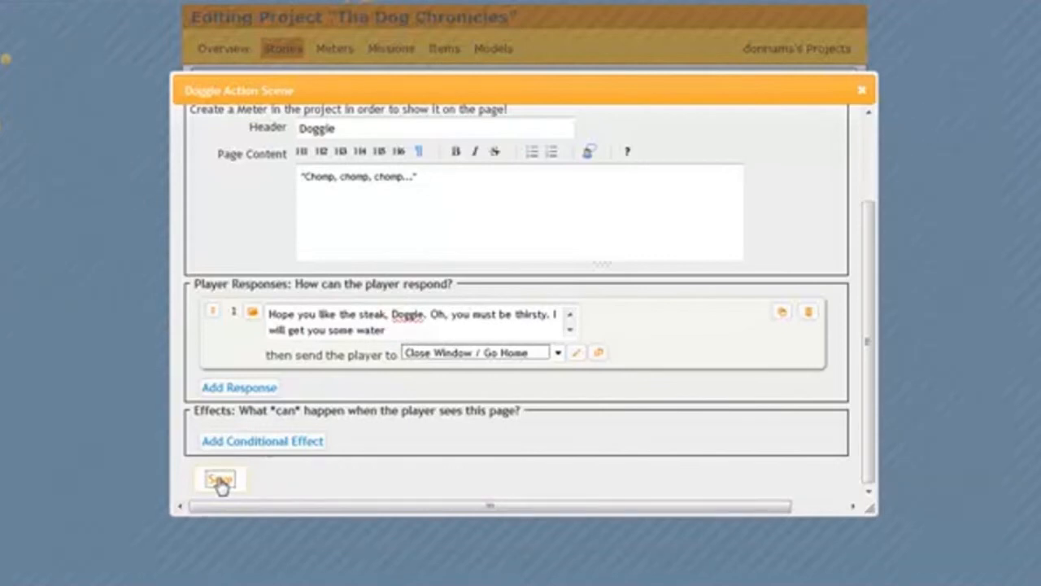
left_click(220, 479)
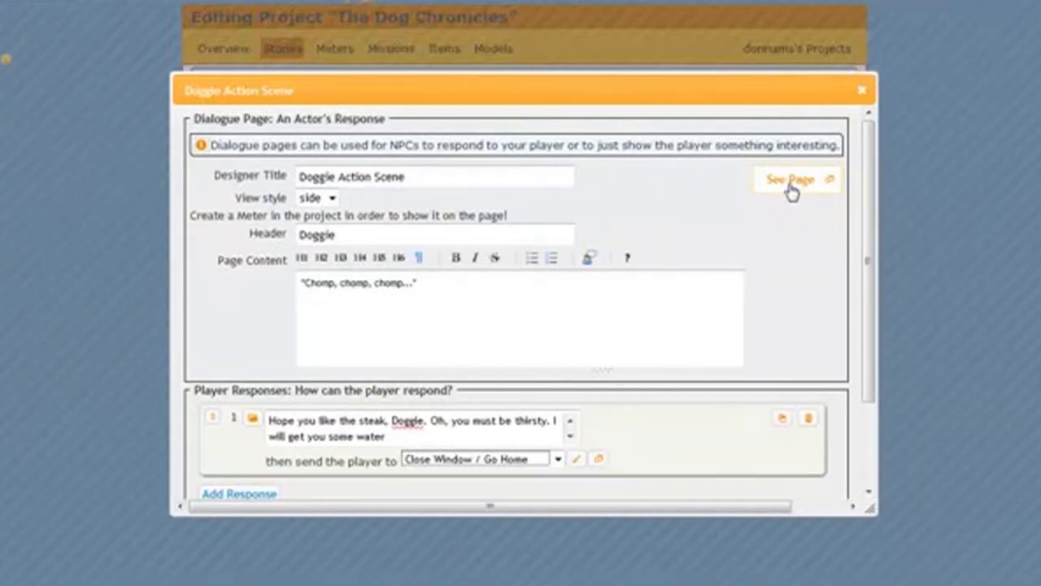
left_click(789, 179)
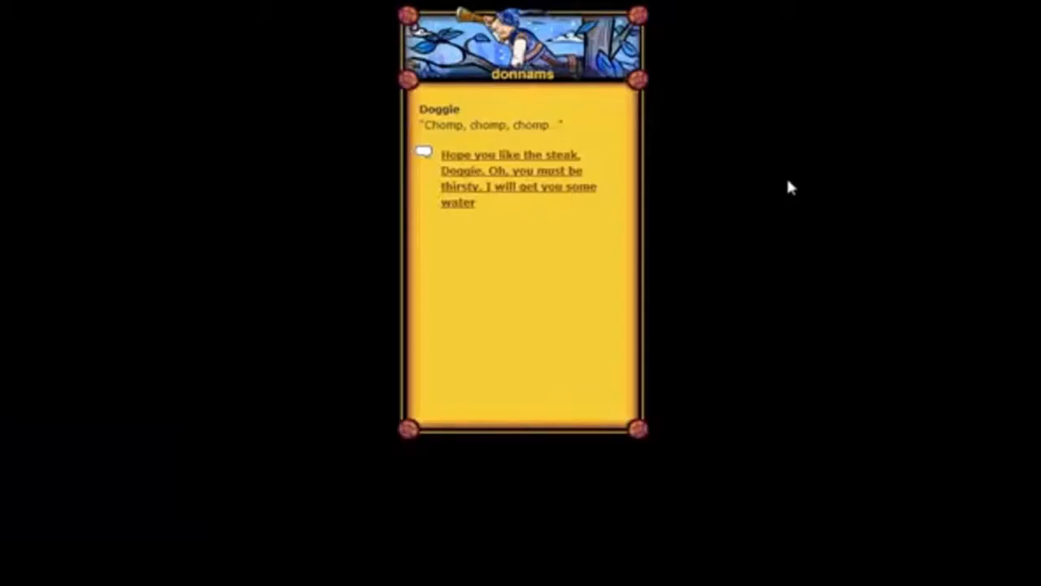
mouse_move(522, 143)
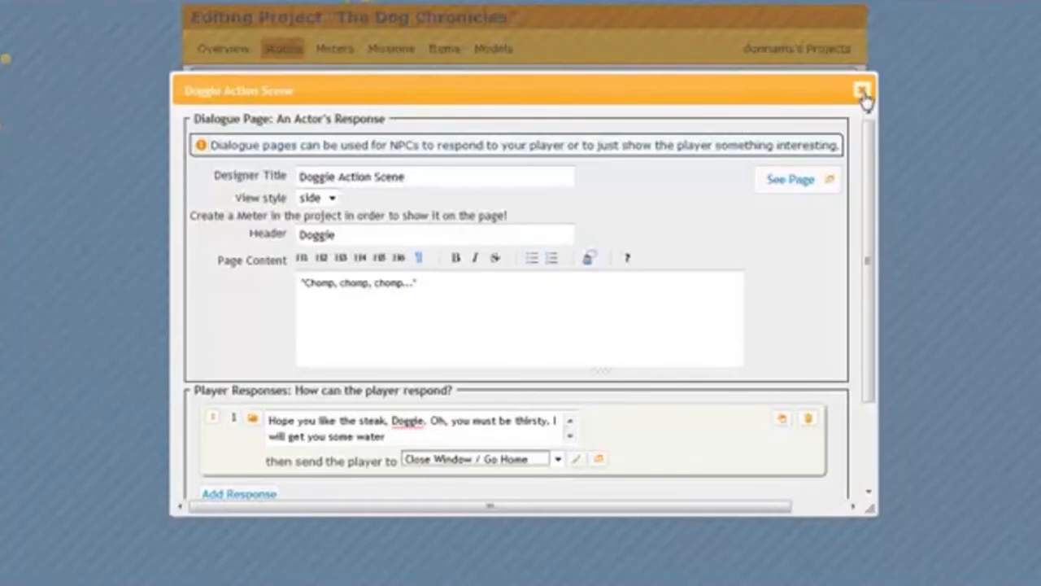
Step: Close the dialogue page editor and reload the project page
left_click(862, 90)
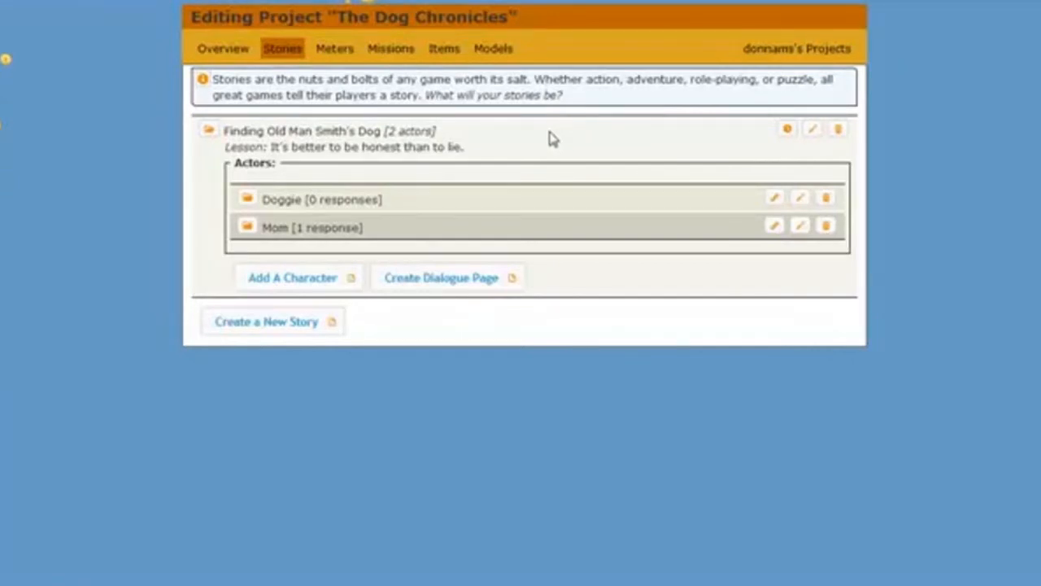
mouse_move(533, 147)
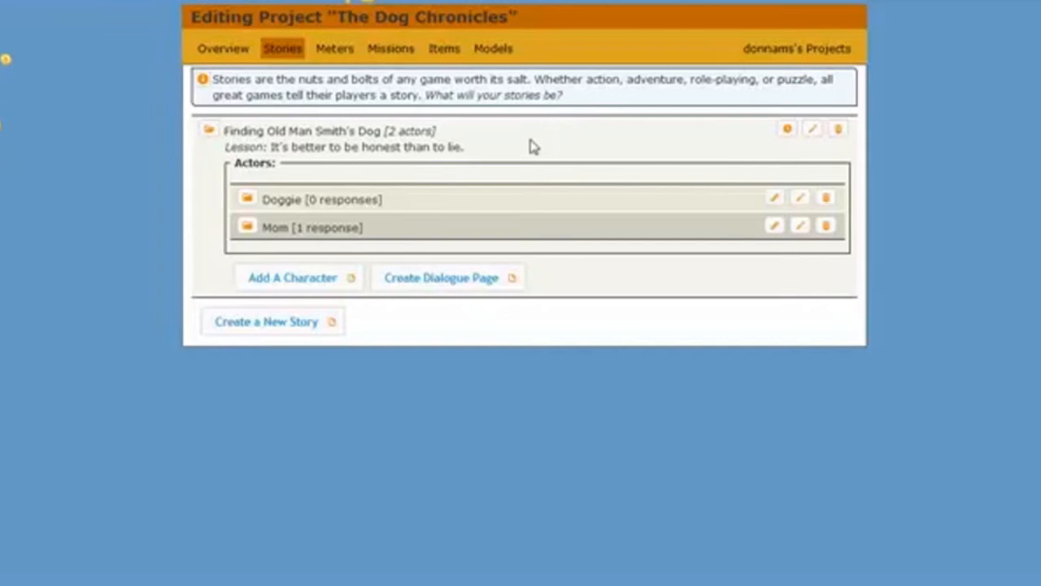
mouse_move(542, 151)
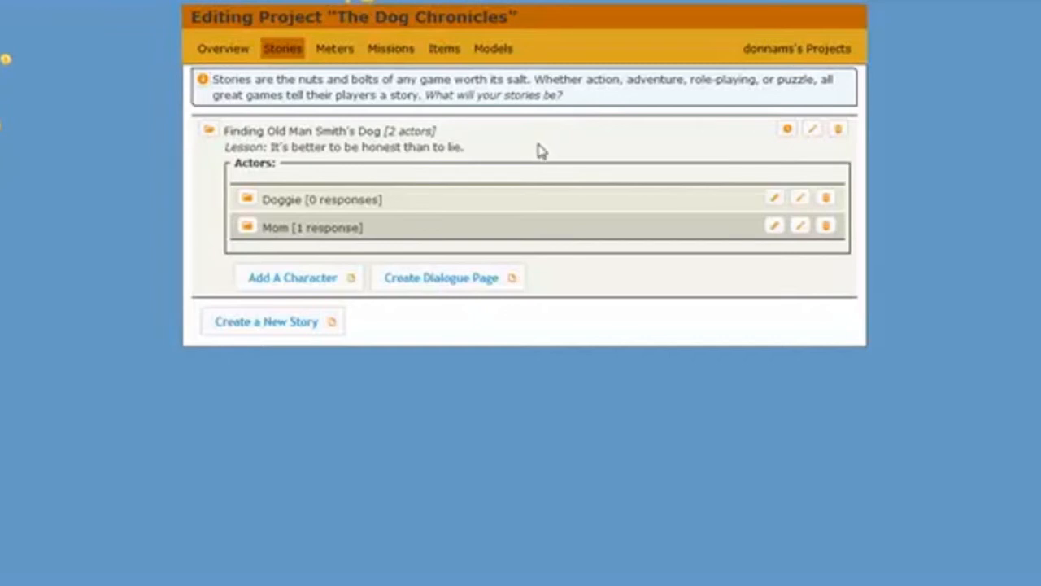
right_click(541, 150)
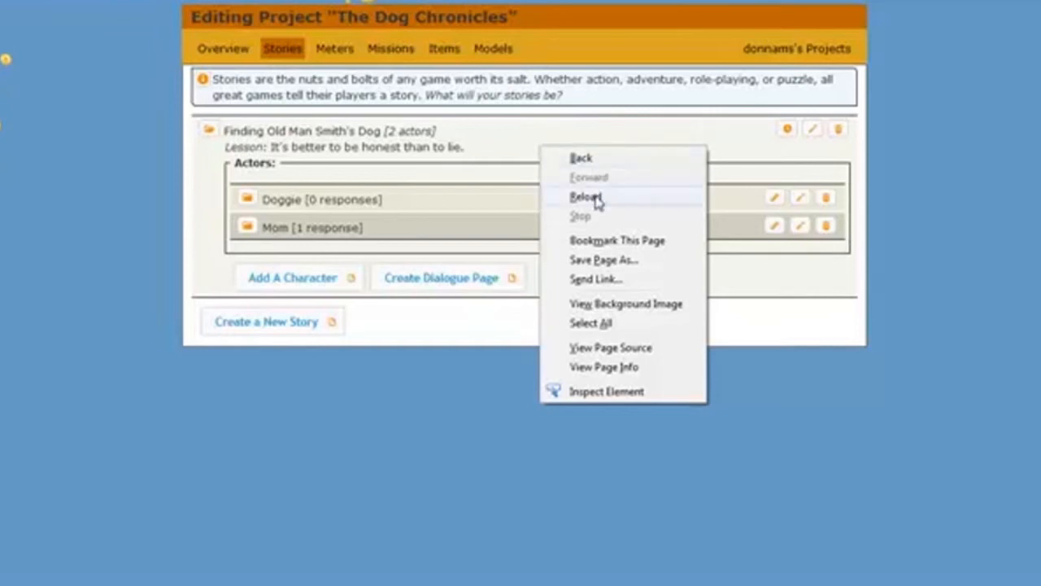
mouse_move(585, 196)
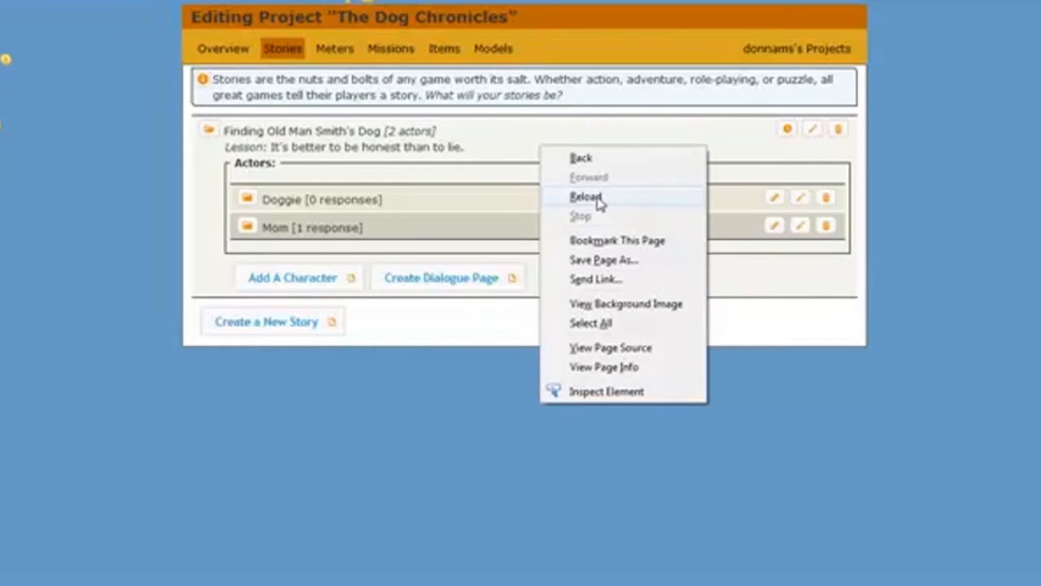
left_click(586, 197)
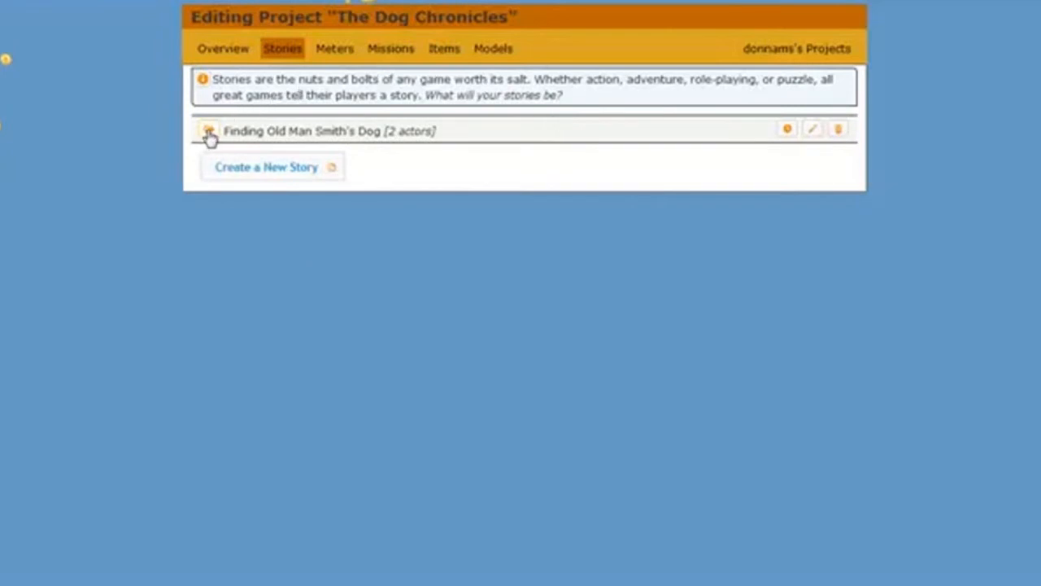
Step: Expand 'Finding Old Man Smith's Dog' to list its actors and dialogue pages
left_click(209, 130)
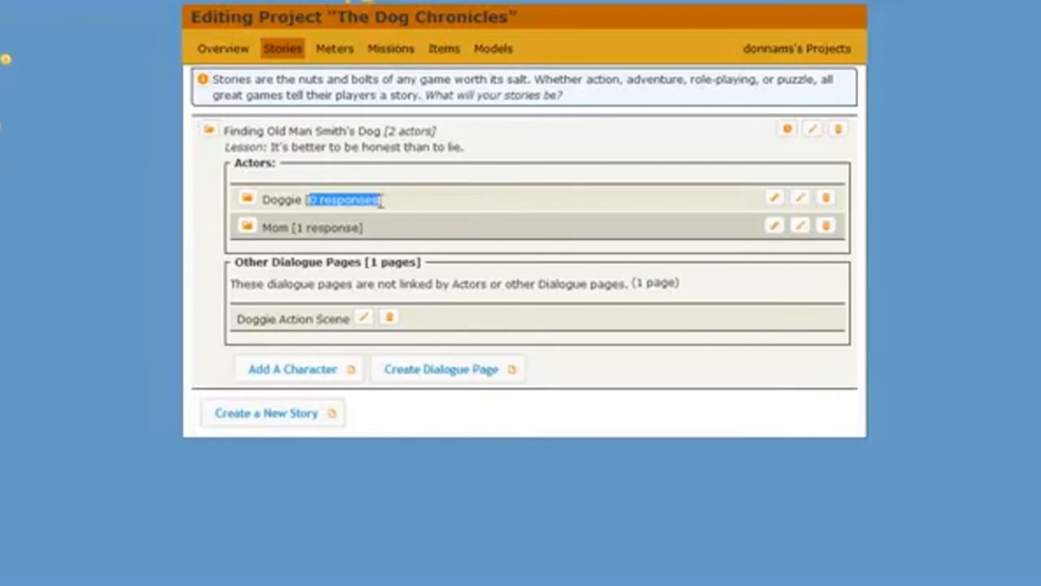
mouse_move(238, 329)
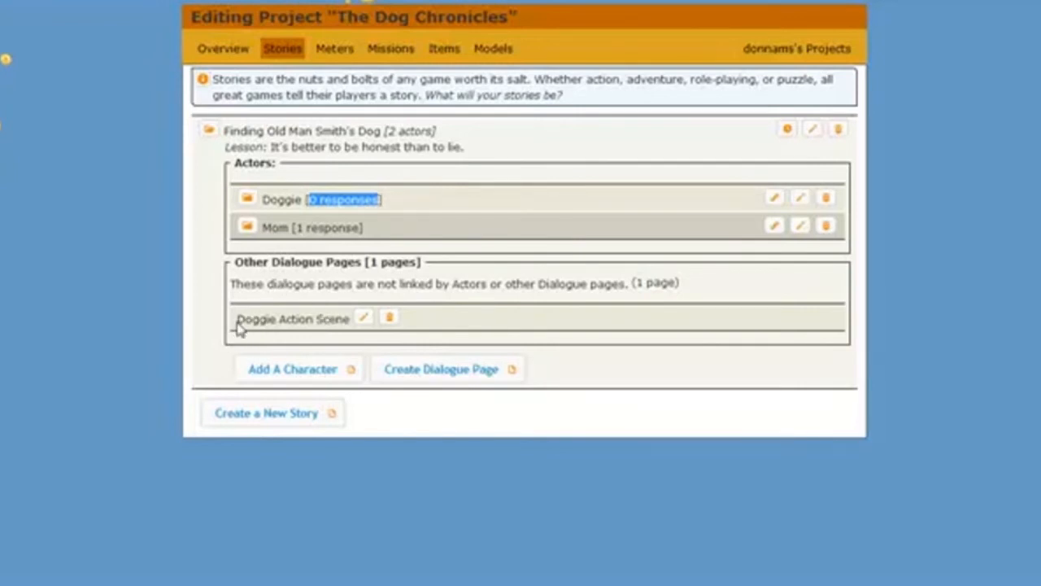
mouse_move(360, 335)
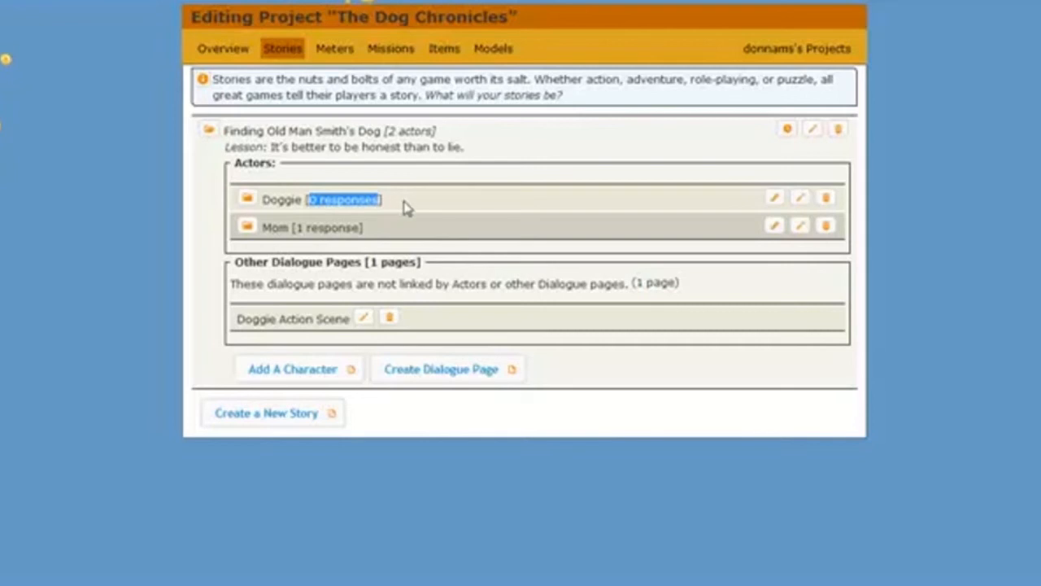
mouse_move(759, 205)
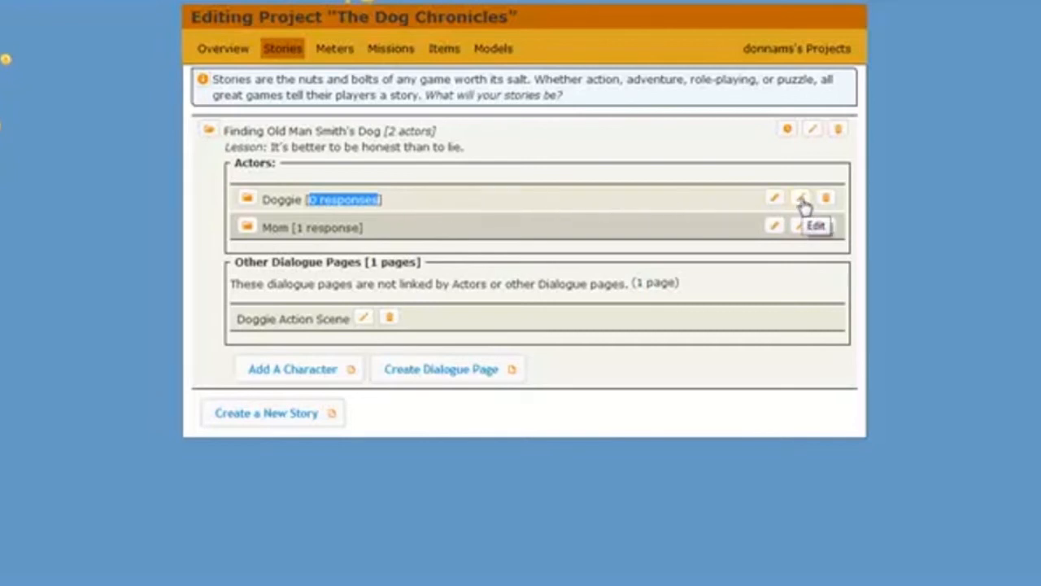
Step: Give the Doggie actor a response leading to 'Doggie Action Scene' and update the actor
left_click(774, 196)
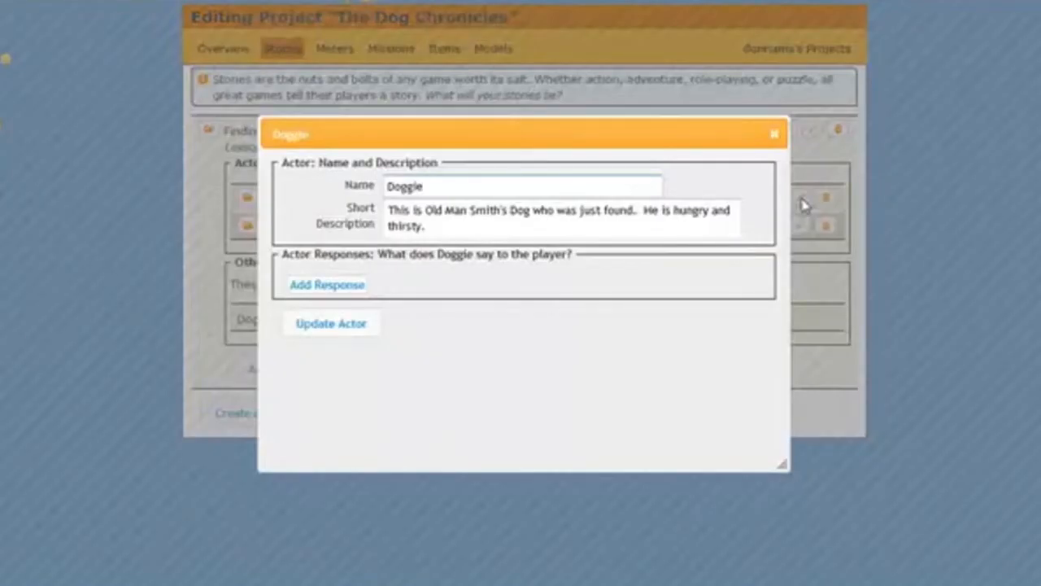
mouse_move(724, 169)
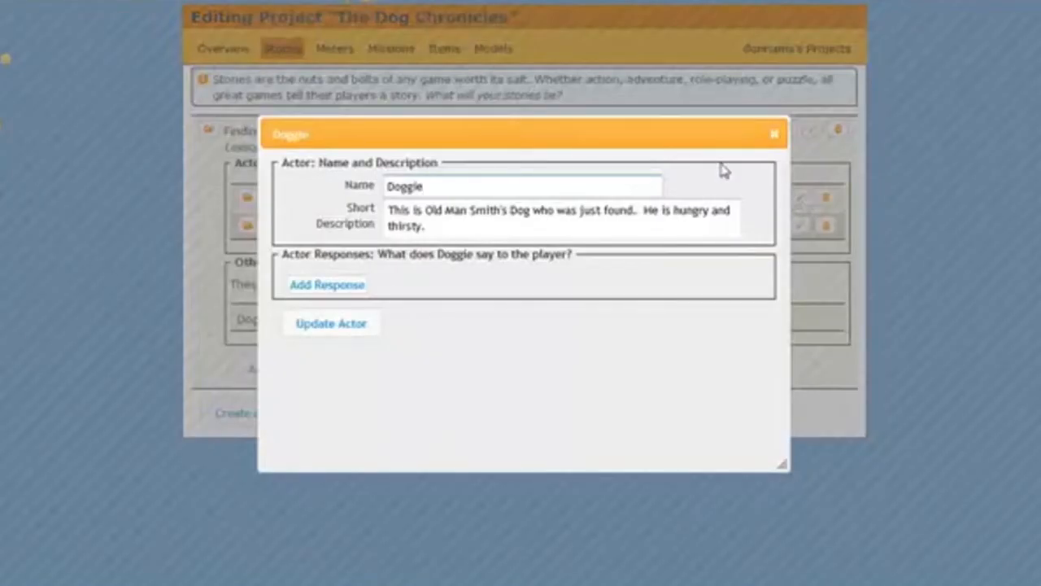
mouse_move(529, 157)
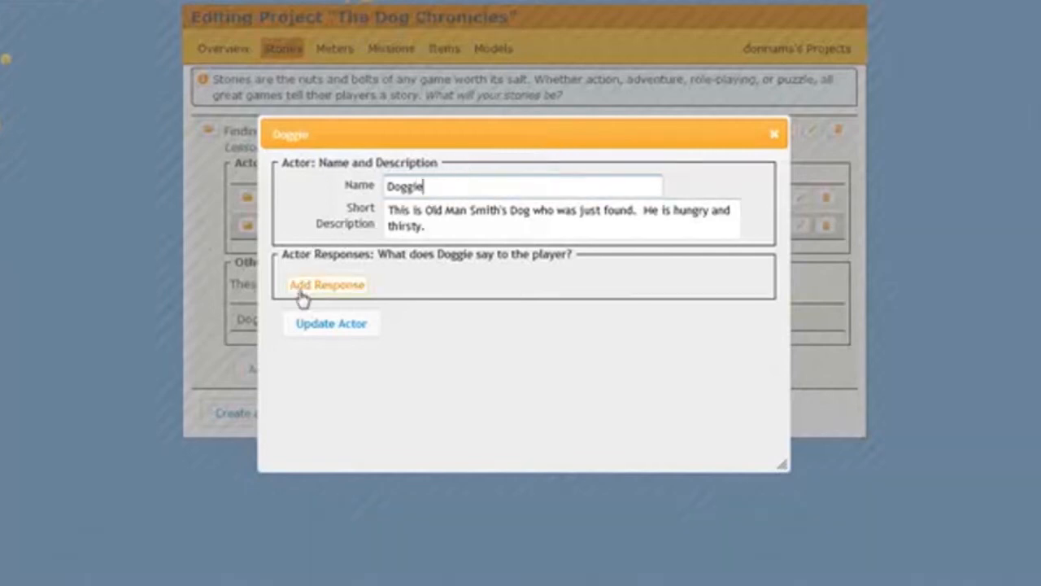
mouse_move(331, 298)
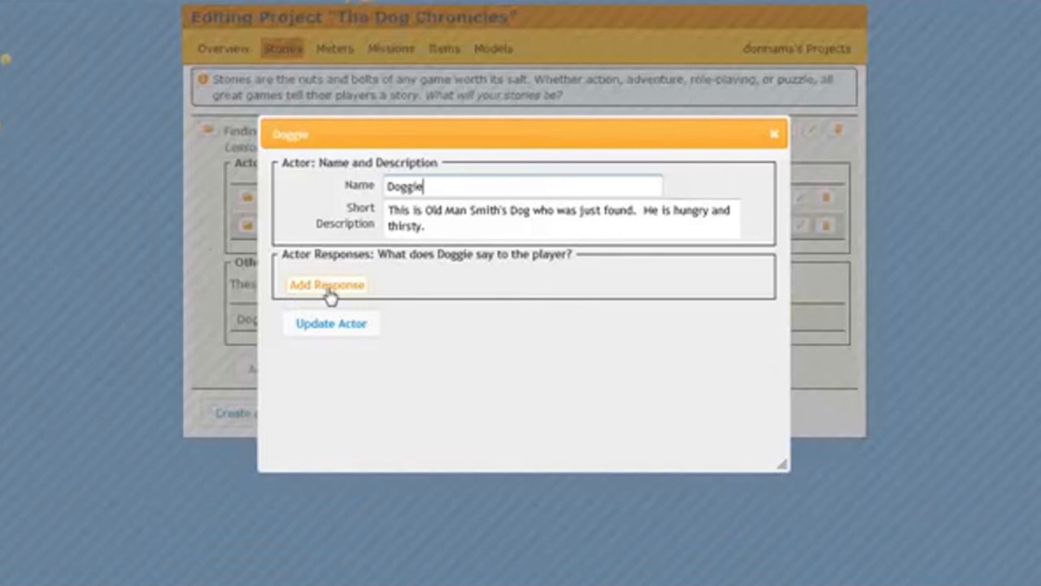
left_click(326, 284)
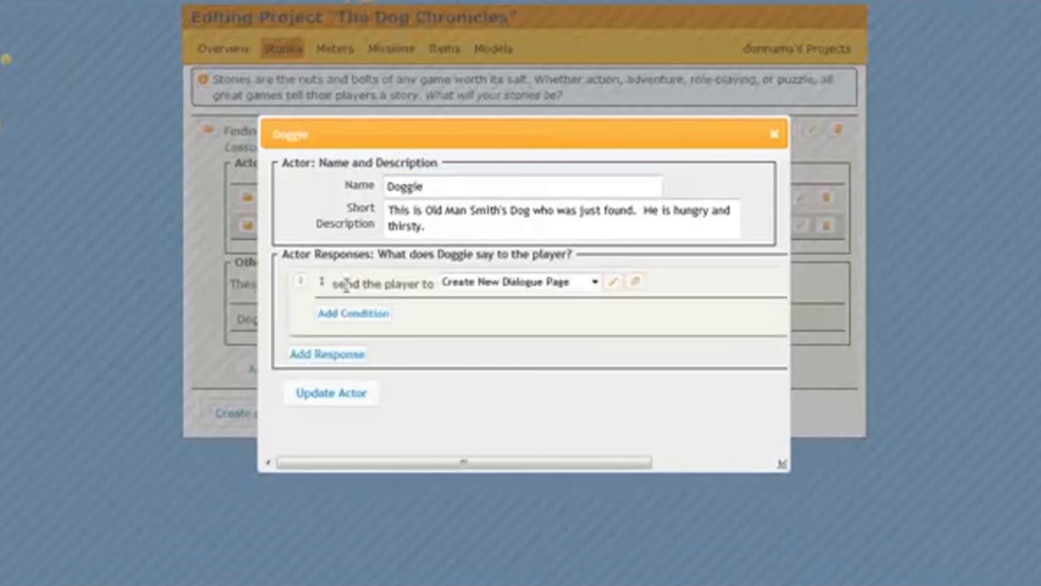
left_click(326, 353)
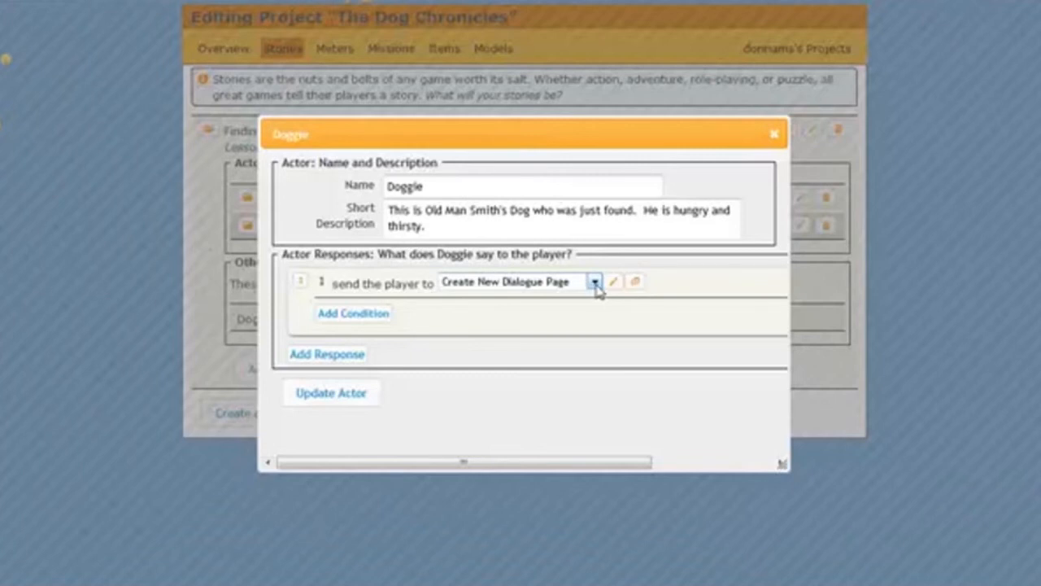
left_click(595, 282)
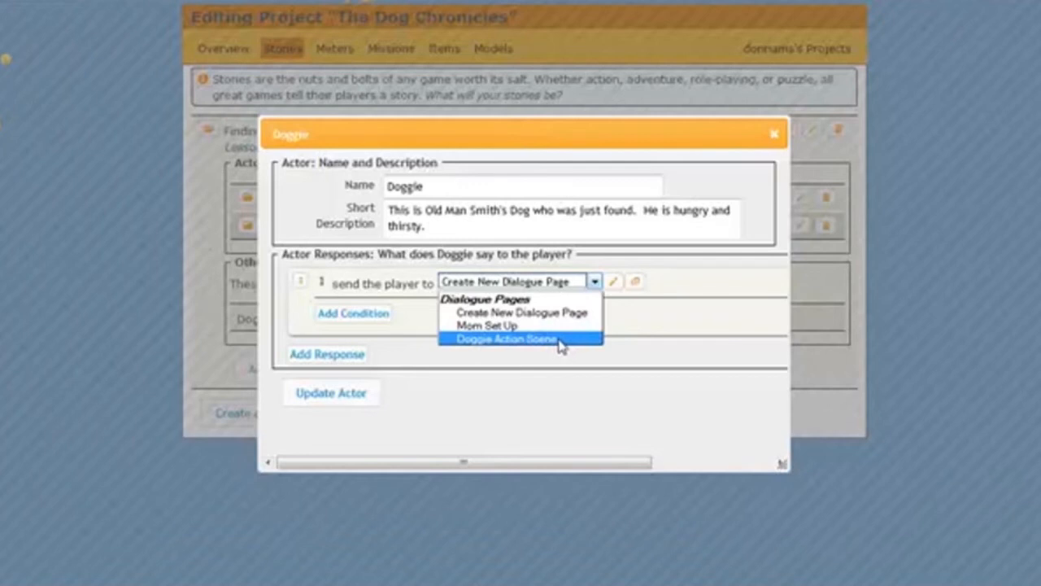
left_click(506, 338)
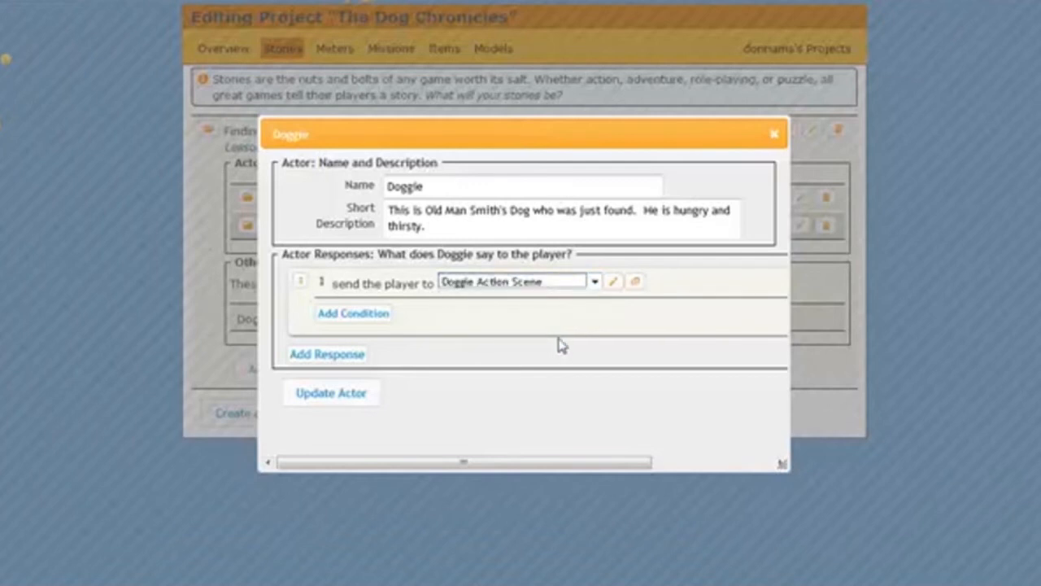
left_click(331, 392)
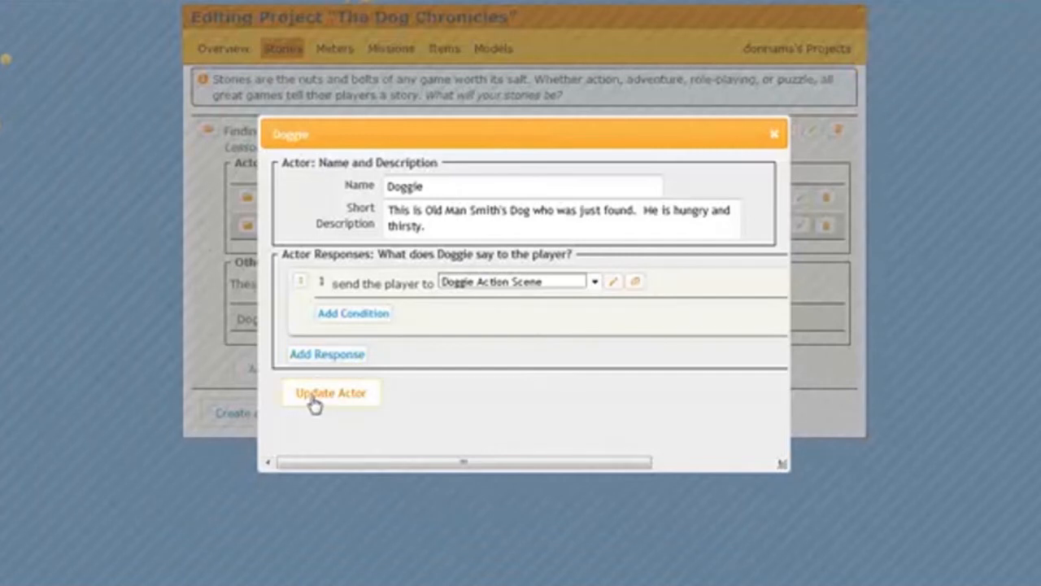
left_click(331, 392)
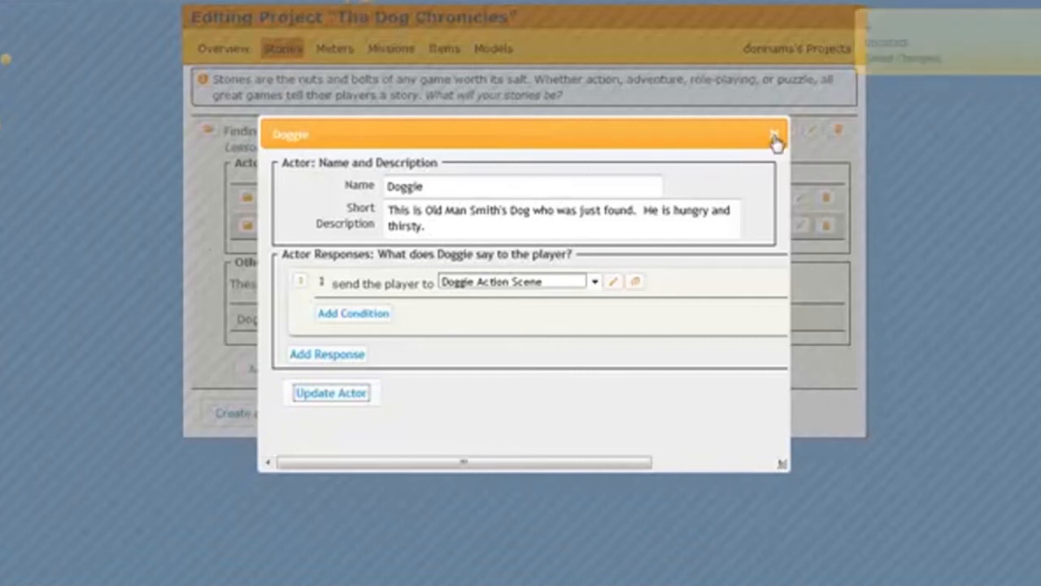
Step: Close the actor editor, reload, and expand the story and Doggie to confirm its response
left_click(773, 134)
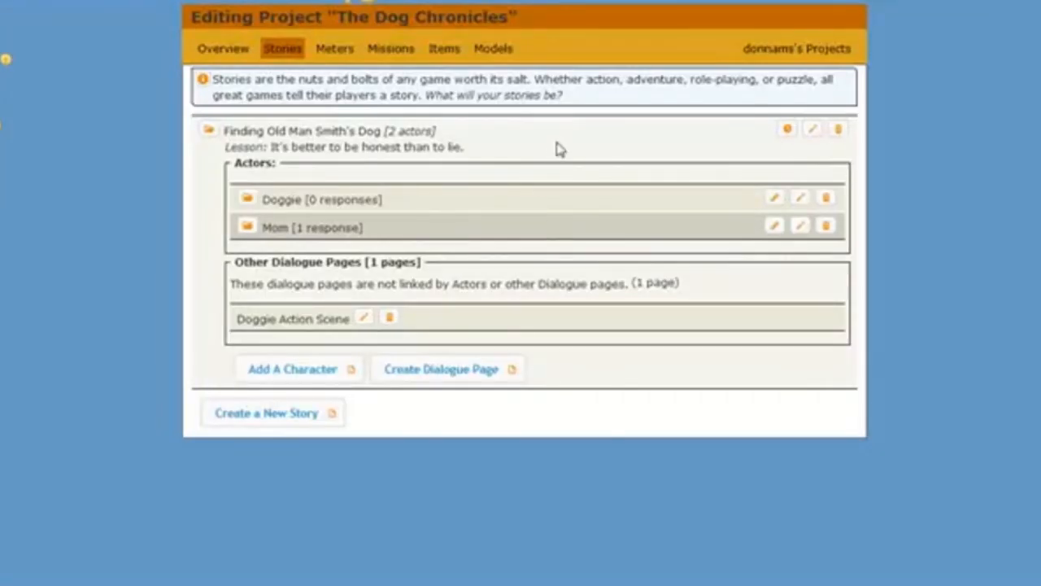
right_click(560, 150)
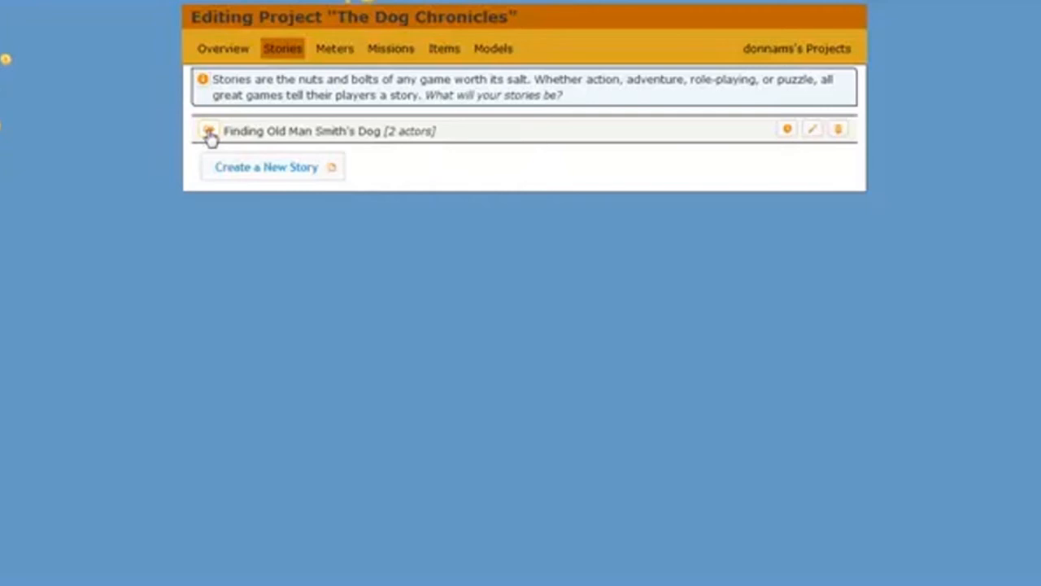
left_click(209, 131)
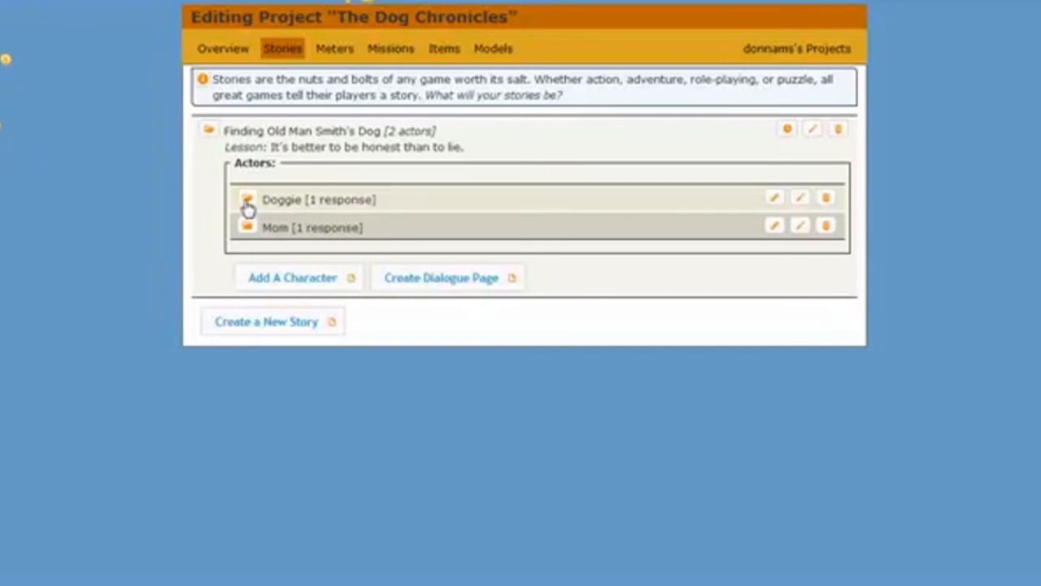
left_click(248, 199)
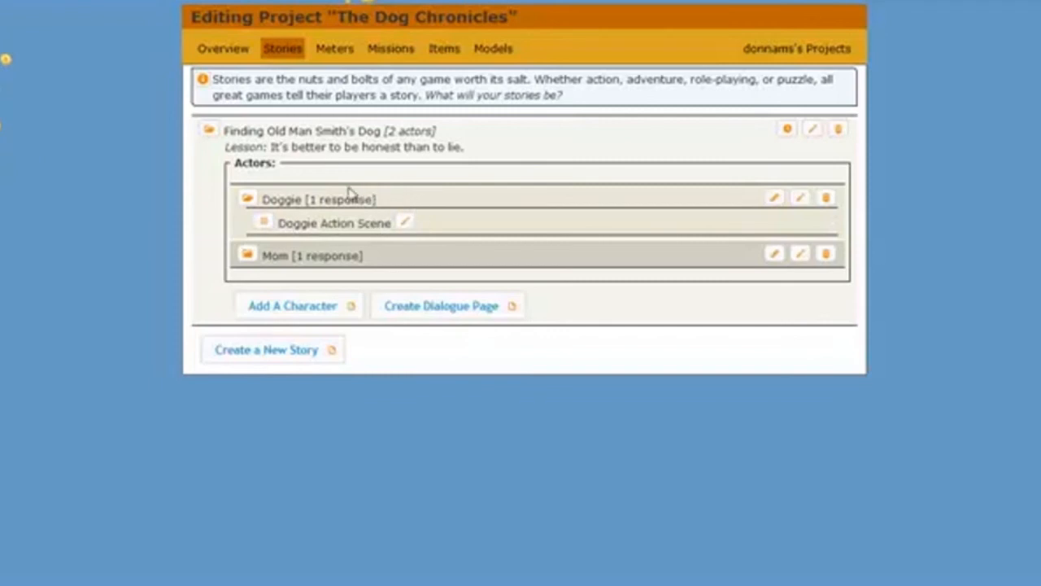
mouse_move(543, 220)
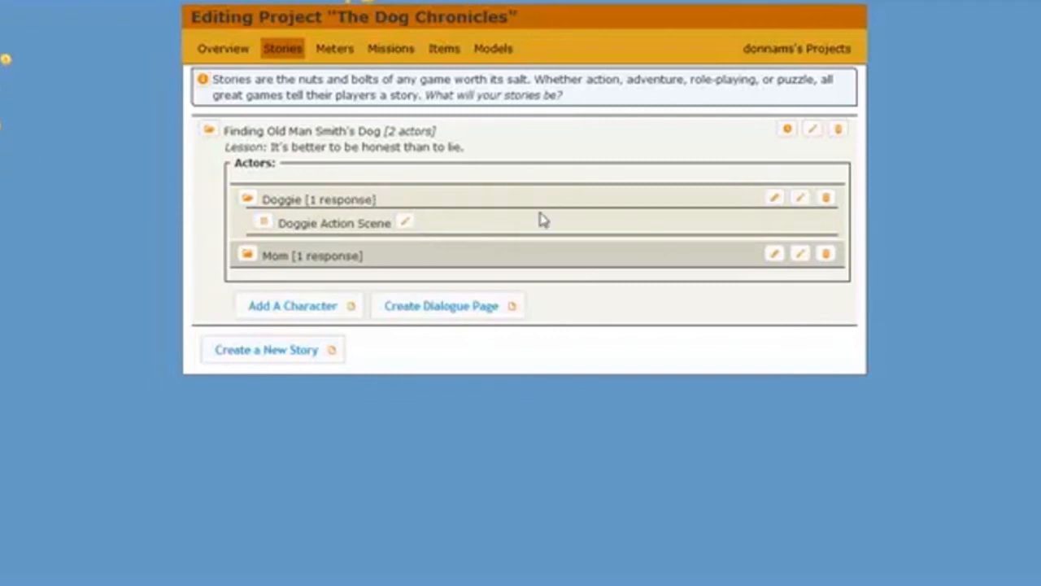